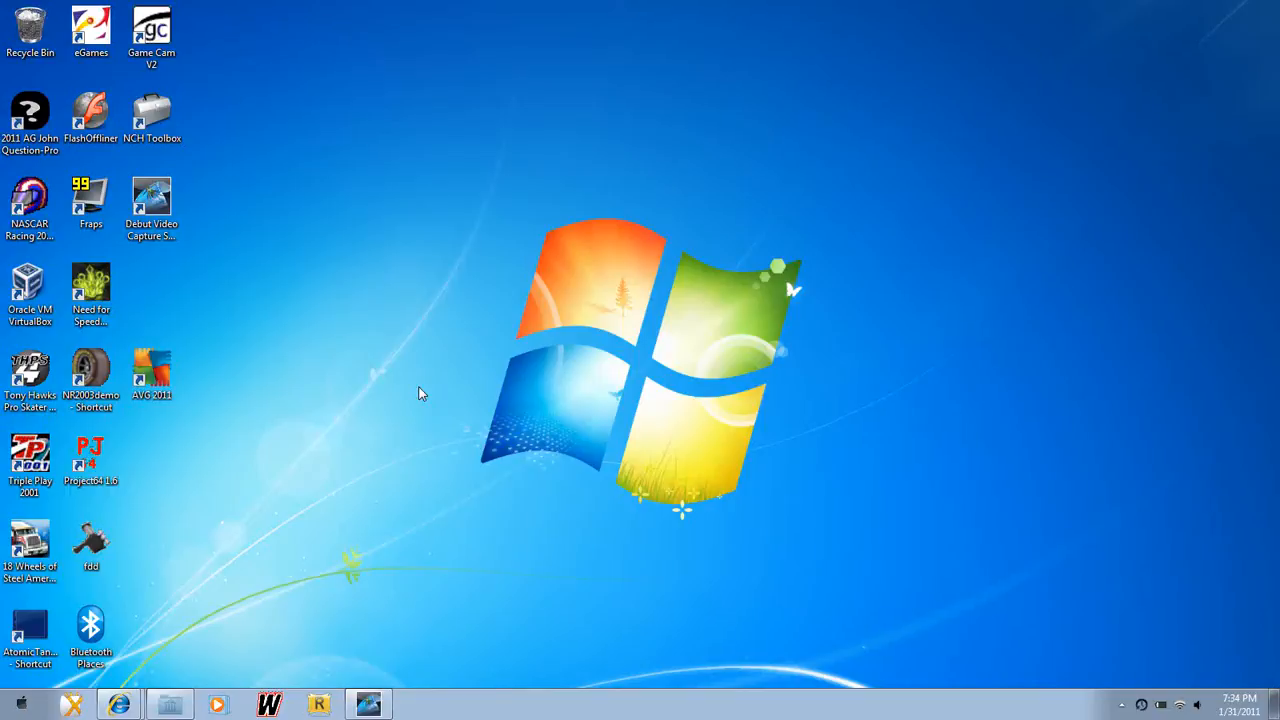
{"action": "mouse_move", "coordinate": [197, 579]}
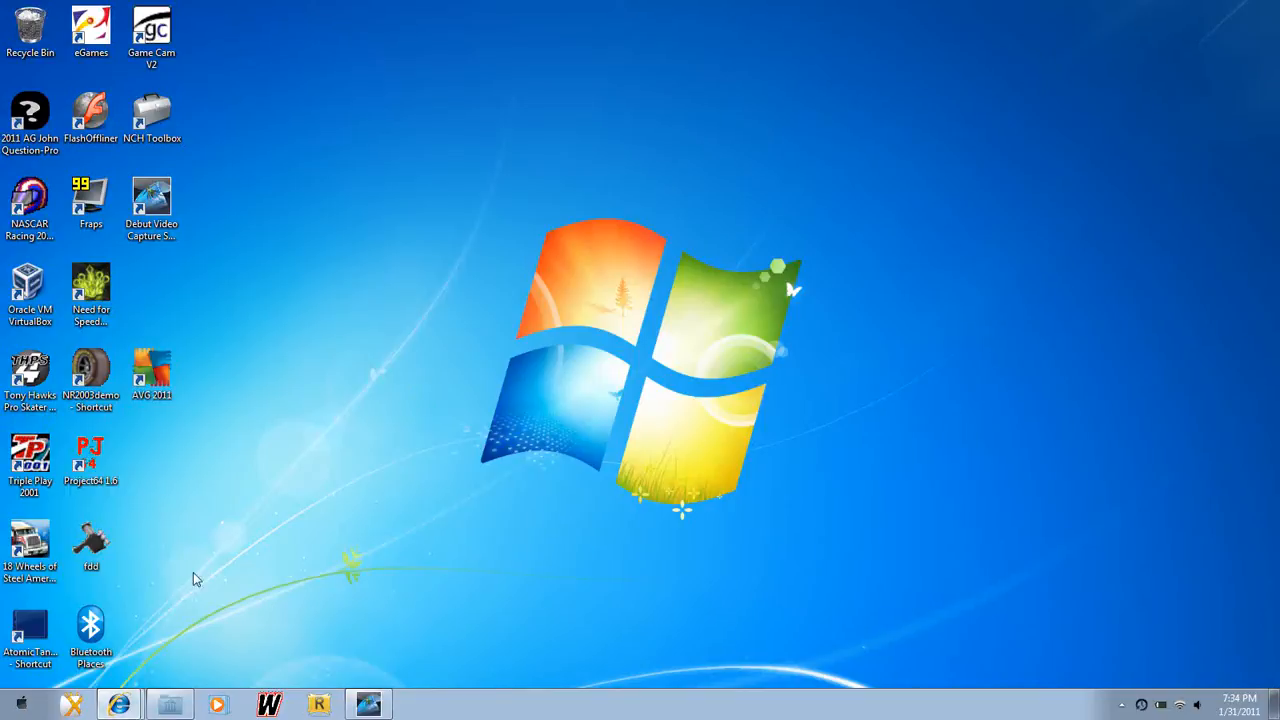
{"action": "mouse_move", "coordinate": [168, 649]}
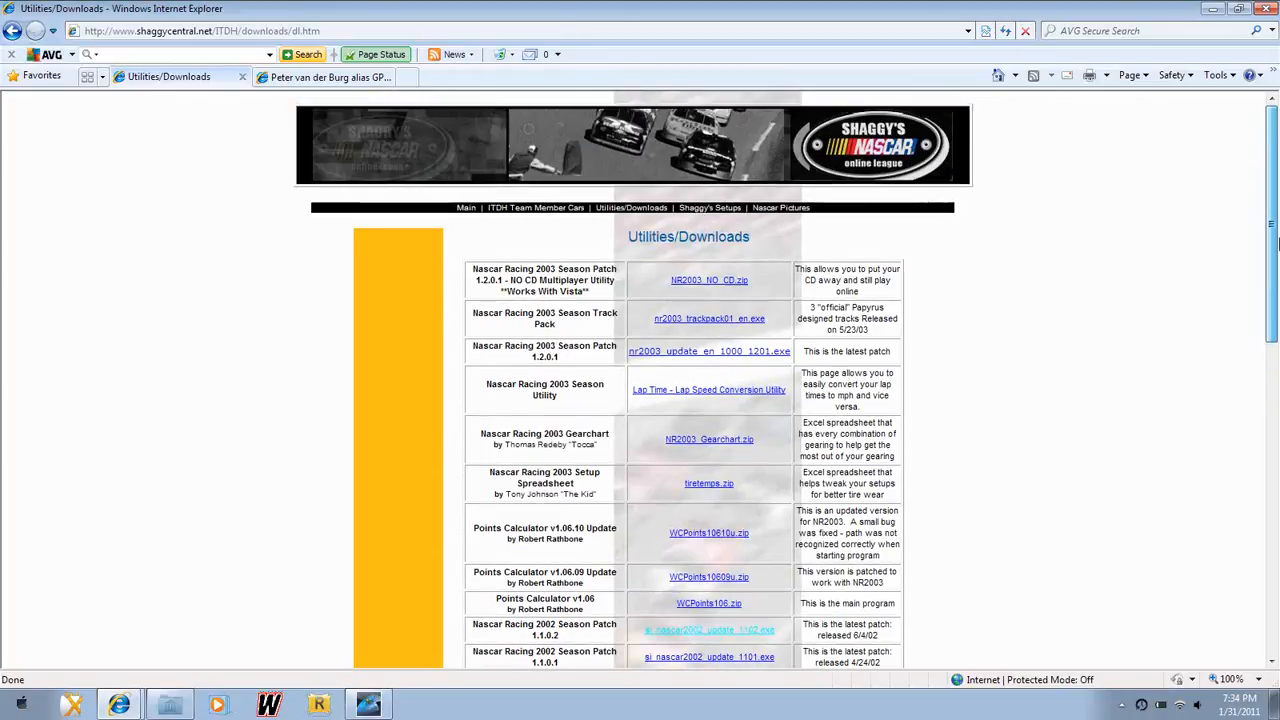
- Save si_nascar2002_update_1102.exe into C:\Papyrus, bypassing the download manager
{"action": "scroll", "scroll_direction": "down", "scroll_amount": 3}
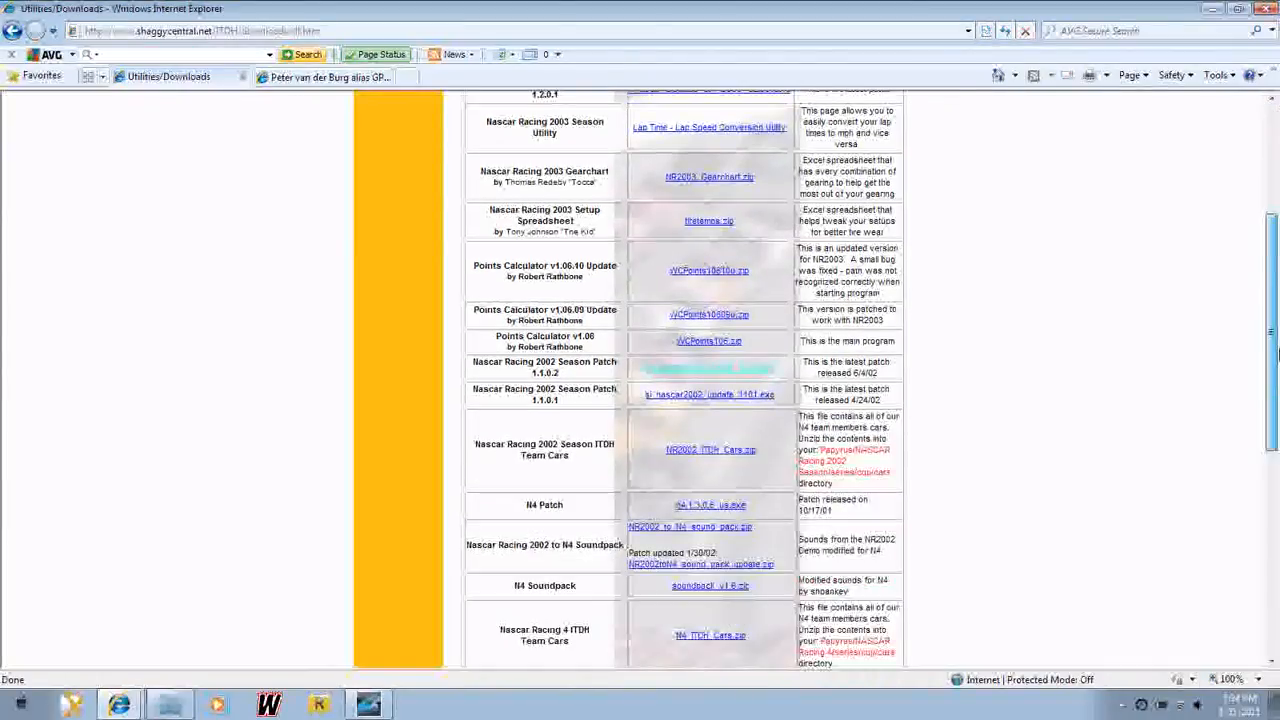
{"action": "scroll", "scroll_direction": "down", "scroll_amount": 3}
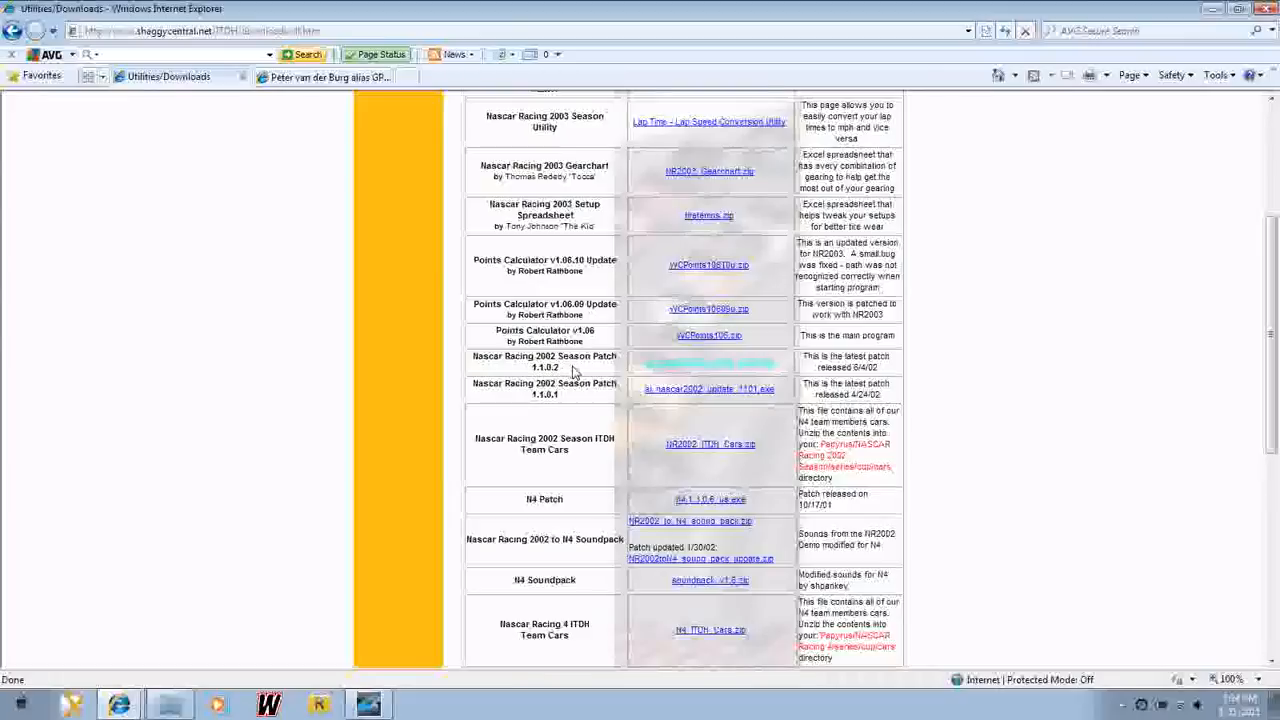
{"action": "mouse_move", "coordinate": [790, 347]}
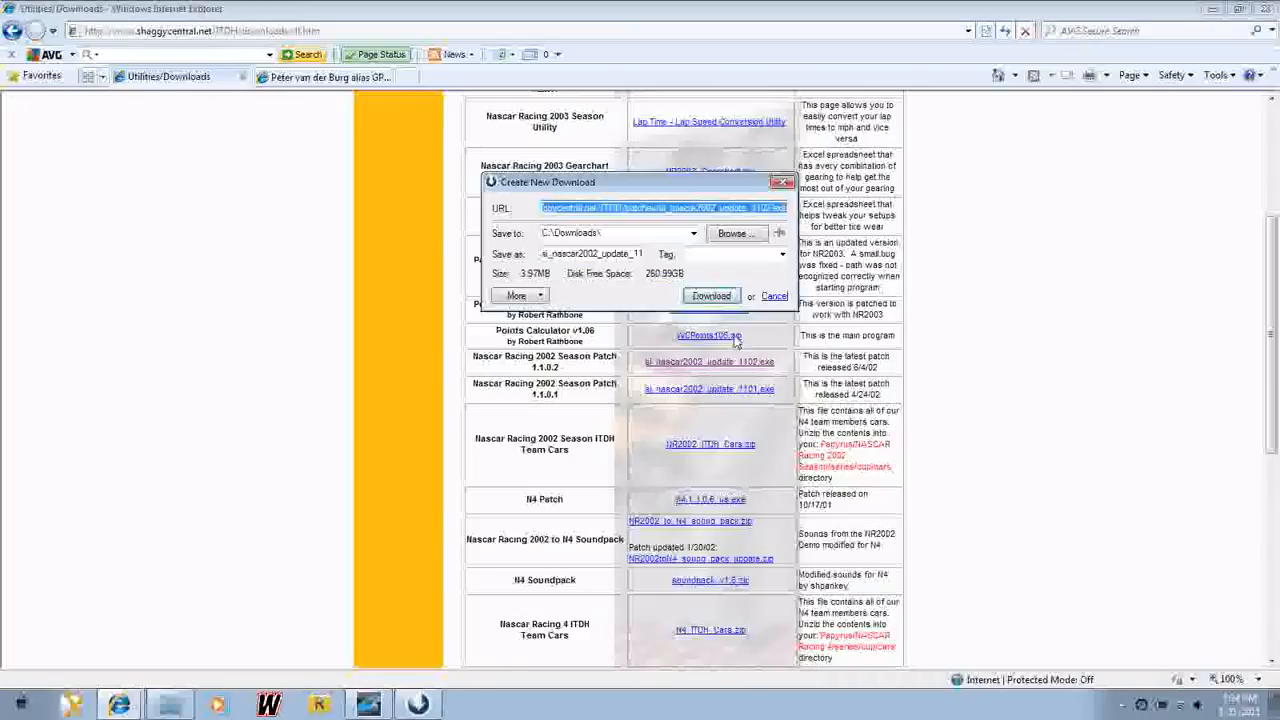
{"action": "left_click", "coordinate": [711, 296]}
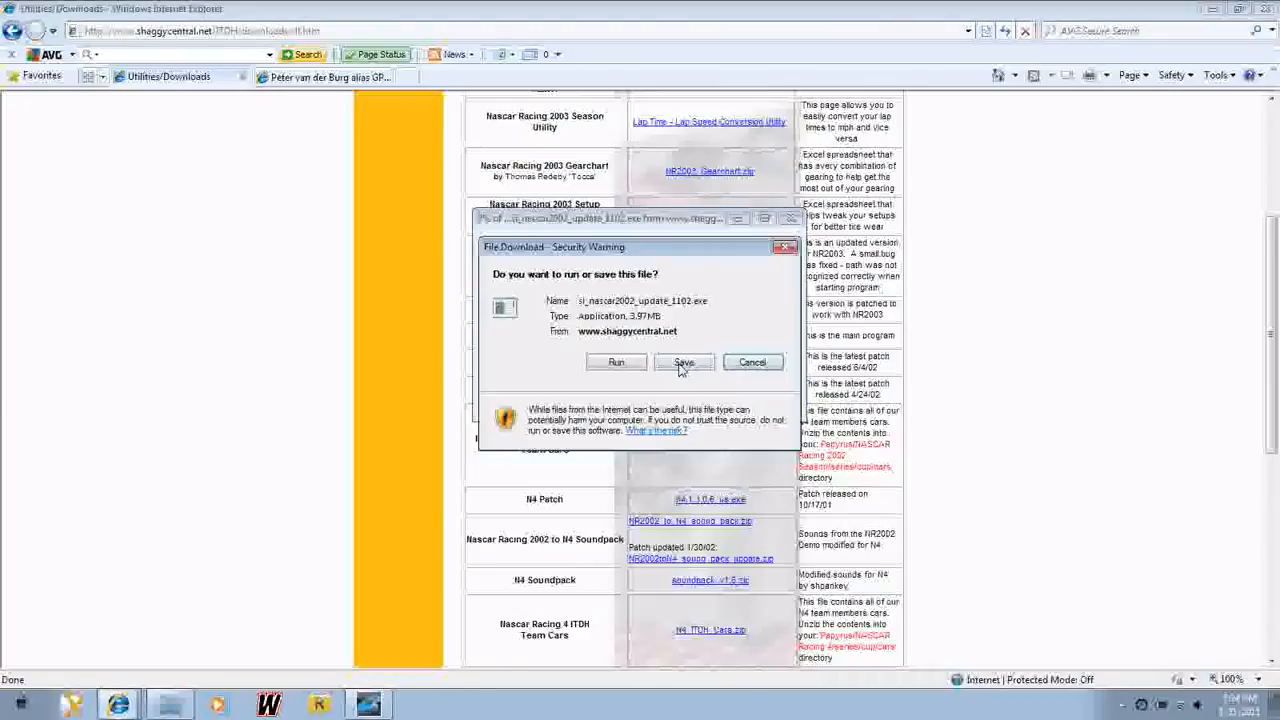
{"action": "left_click", "coordinate": [684, 362]}
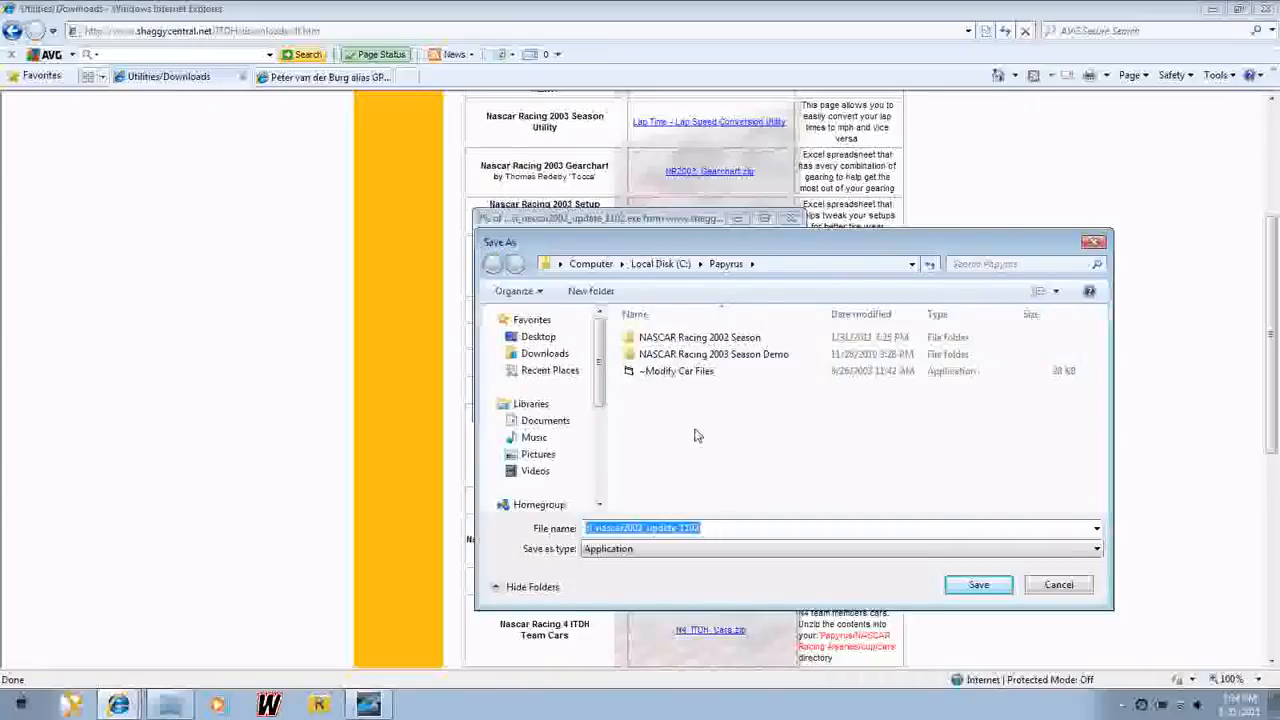
{"action": "mouse_move", "coordinate": [693, 411]}
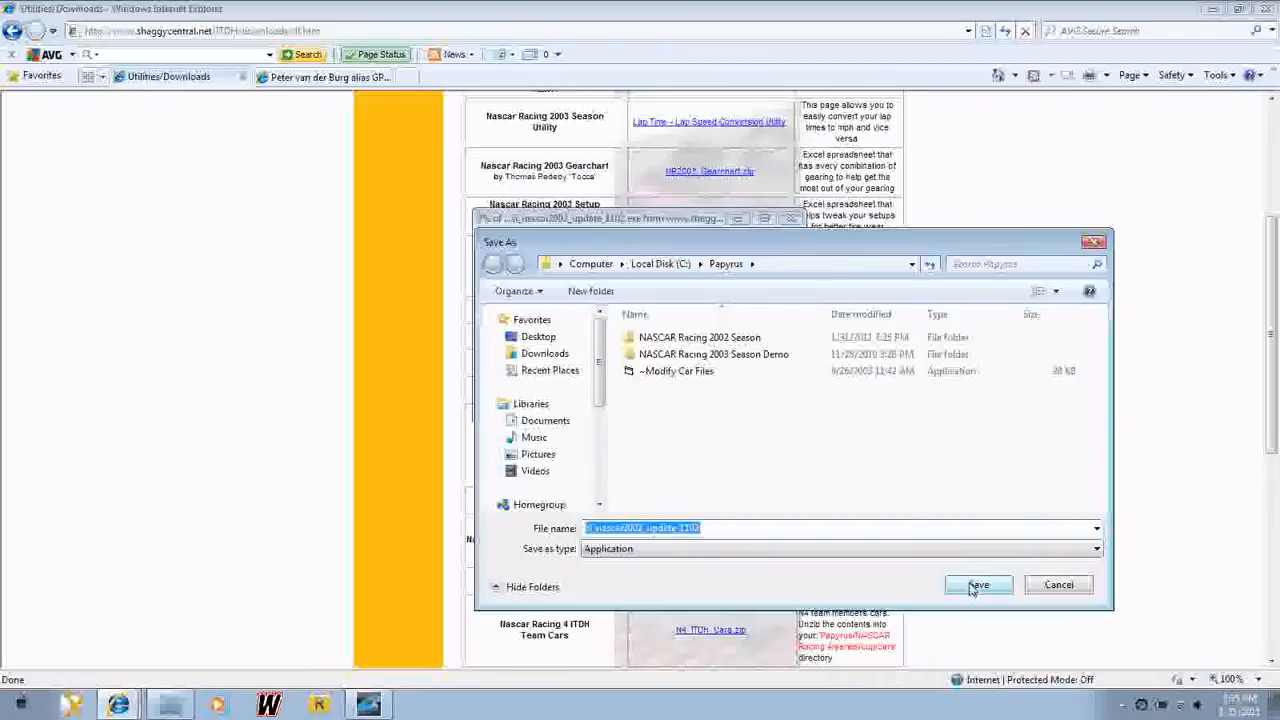
{"action": "left_click", "coordinate": [978, 584]}
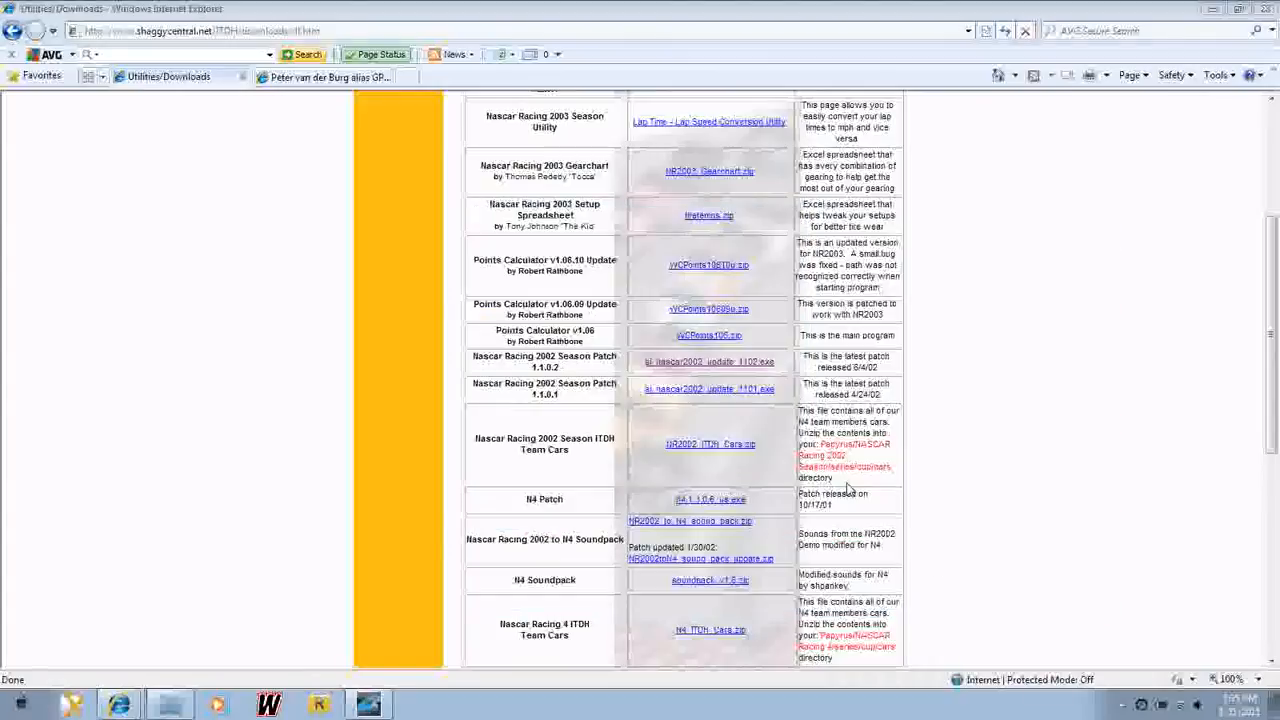
{"action": "mouse_move", "coordinate": [405, 170]}
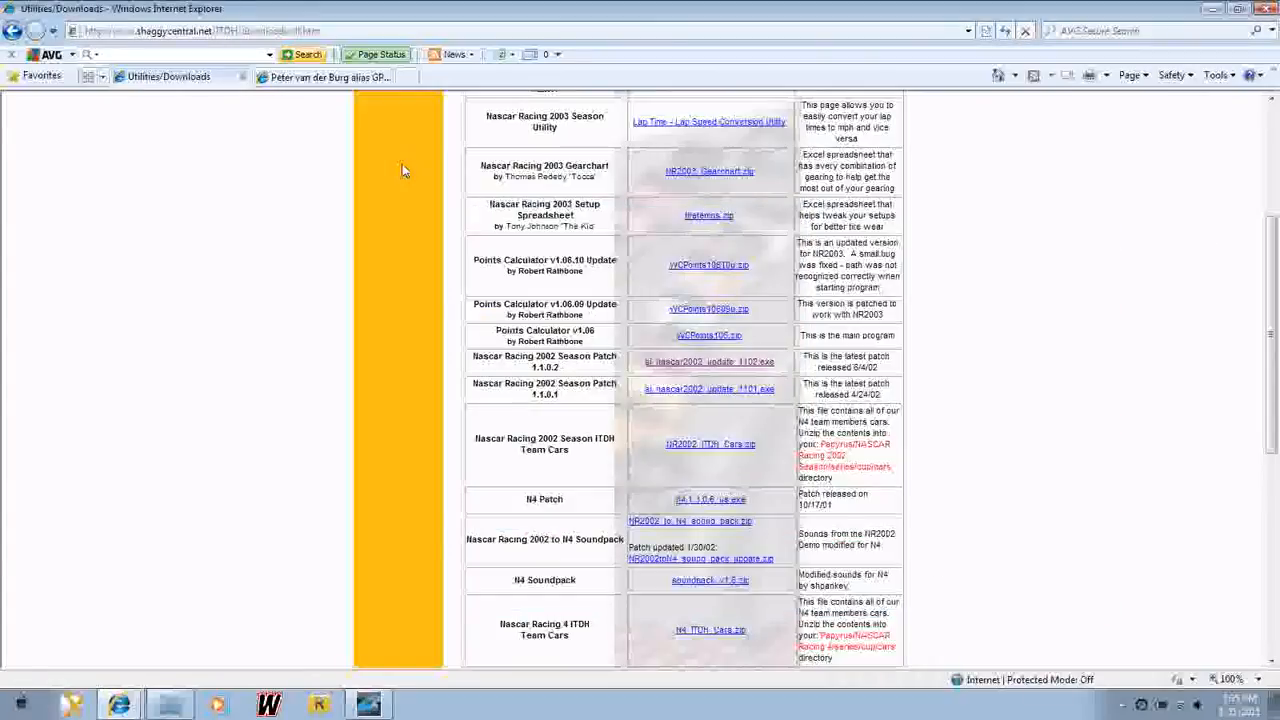
- Download n02ccm31.zip from the GPLForever Camera Control Master page and save it
{"action": "left_click", "coordinate": [325, 77]}
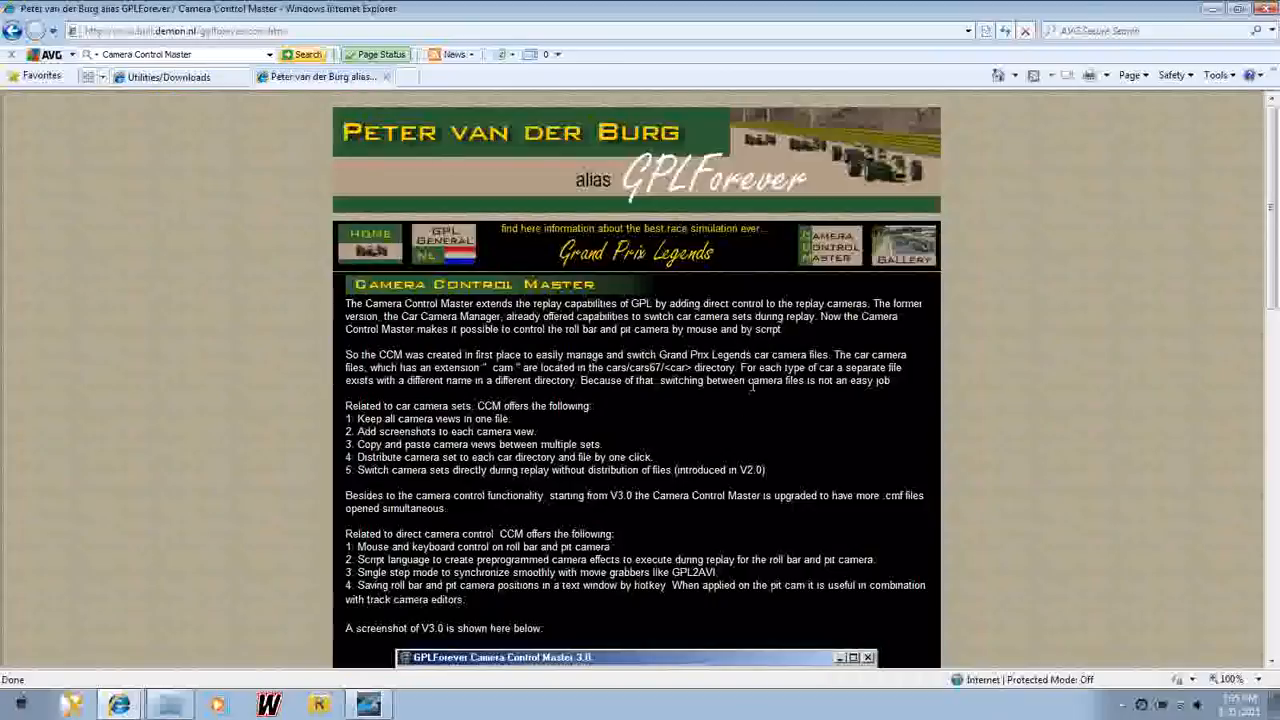
{"action": "scroll", "scroll_direction": "down", "scroll_amount": 3}
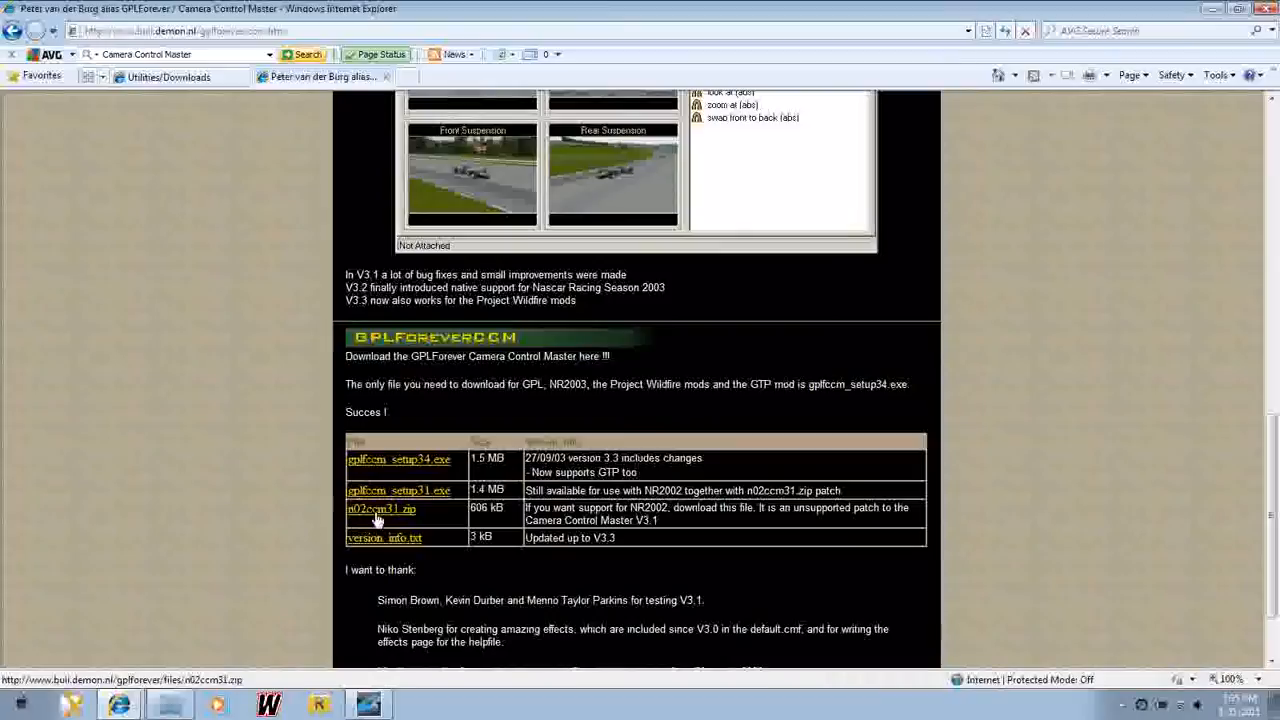
{"action": "mouse_move", "coordinate": [375, 518]}
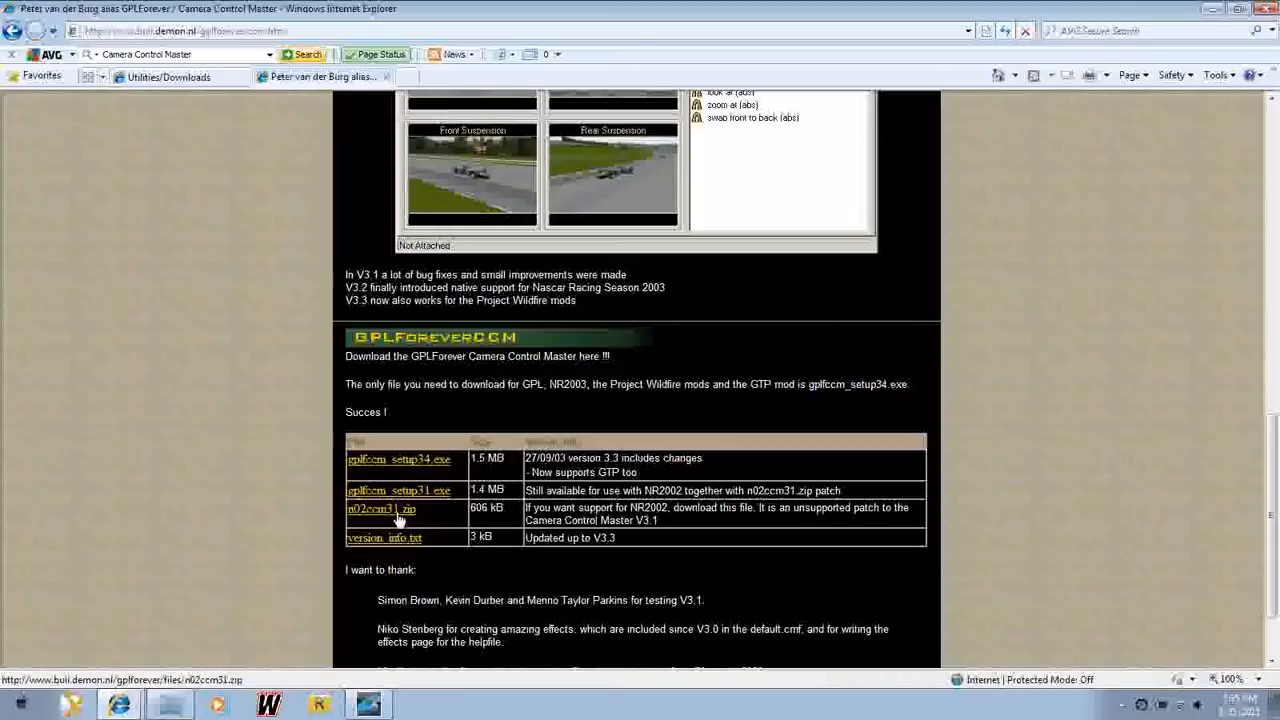
{"action": "mouse_move", "coordinate": [405, 518]}
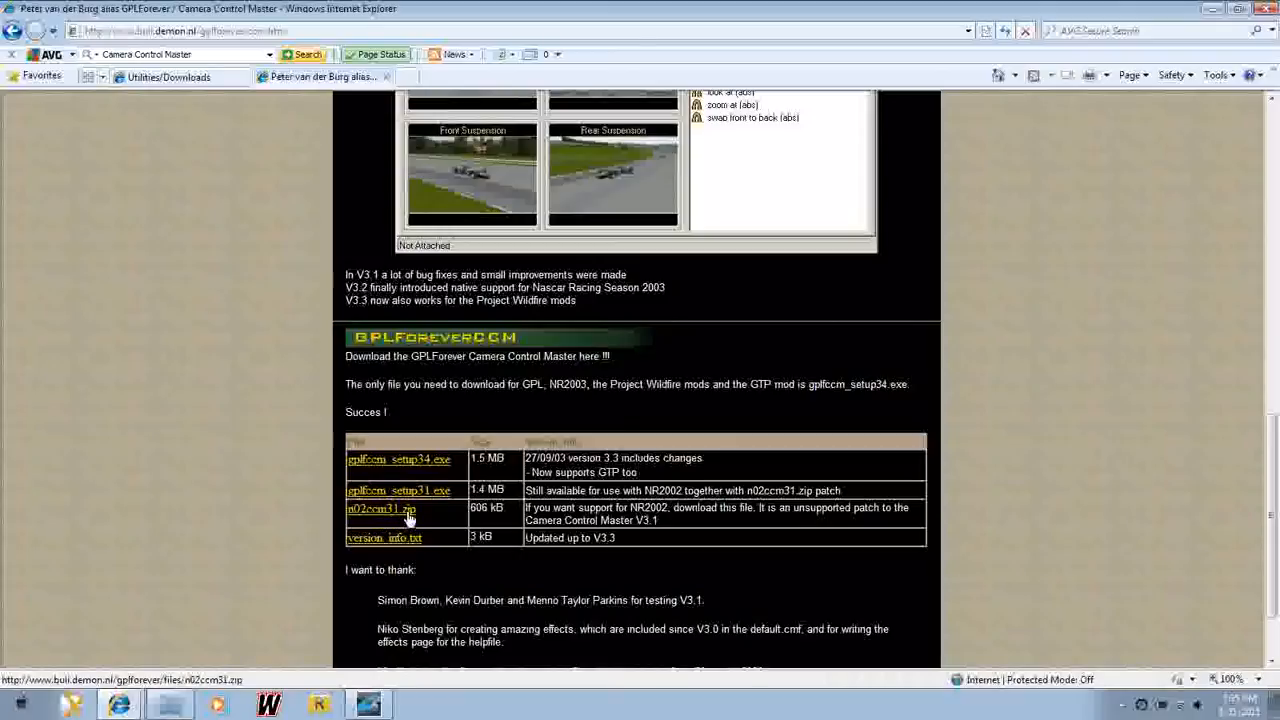
{"action": "left_click", "coordinate": [380, 510]}
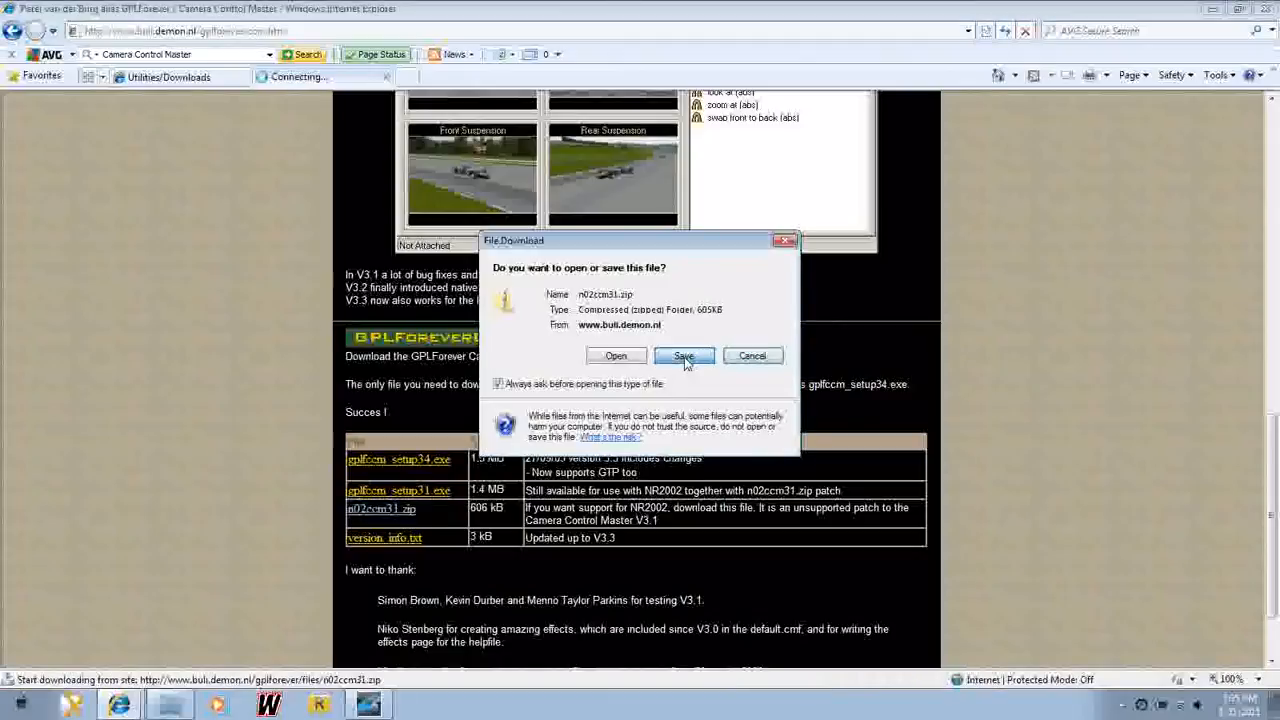
{"action": "left_click", "coordinate": [683, 356]}
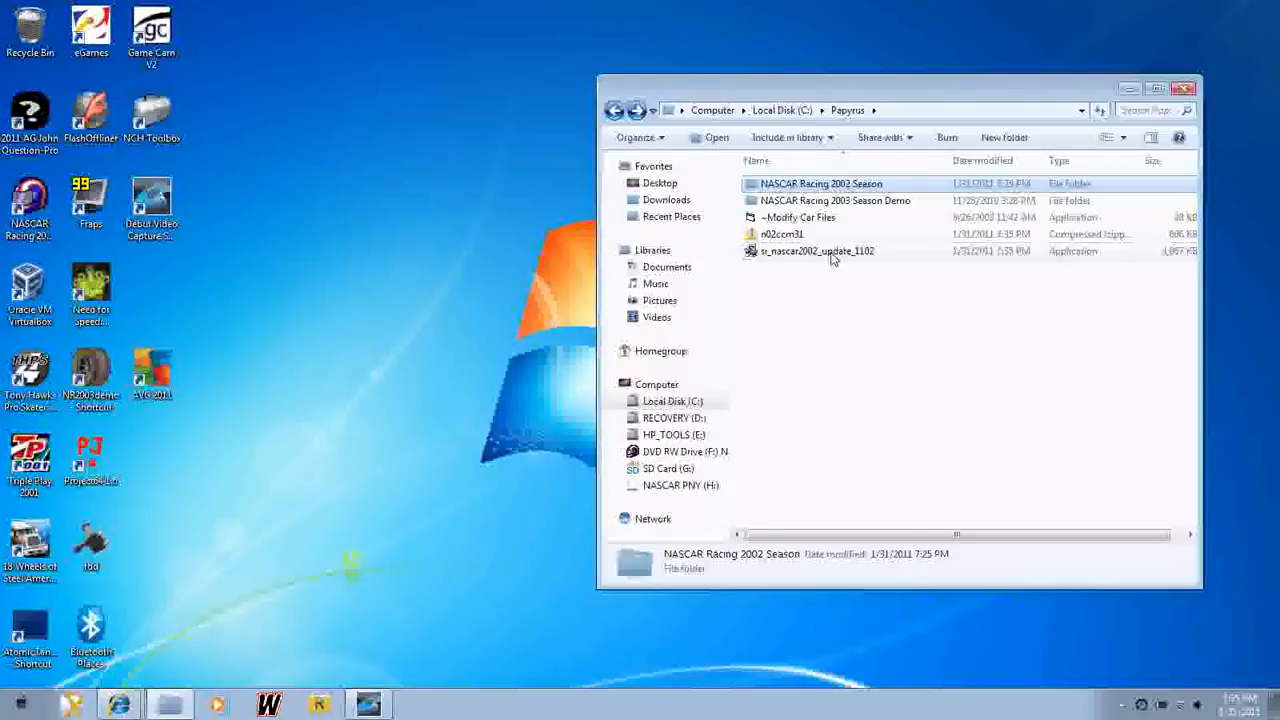
- Cancel the unverified patch installer, then extract n02ccm31.zip into an n02ccm31 folder
{"action": "double_click", "coordinate": [816, 251]}
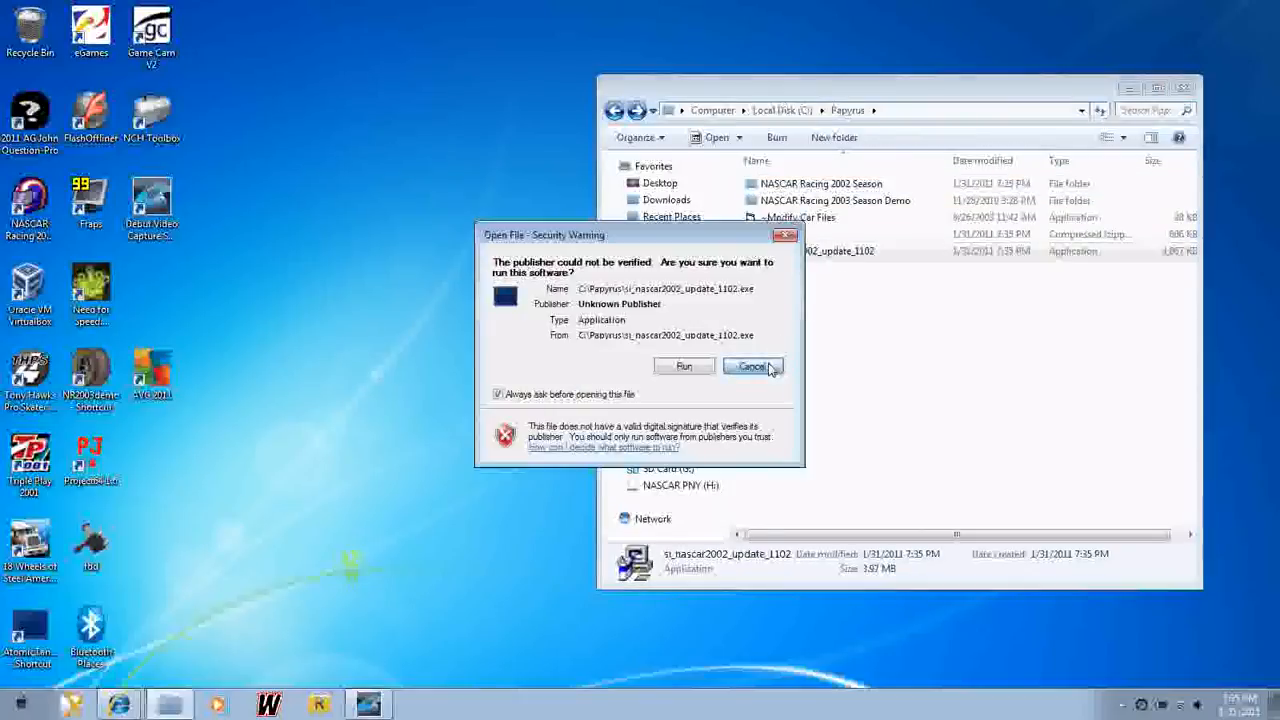
{"action": "left_click", "coordinate": [751, 366]}
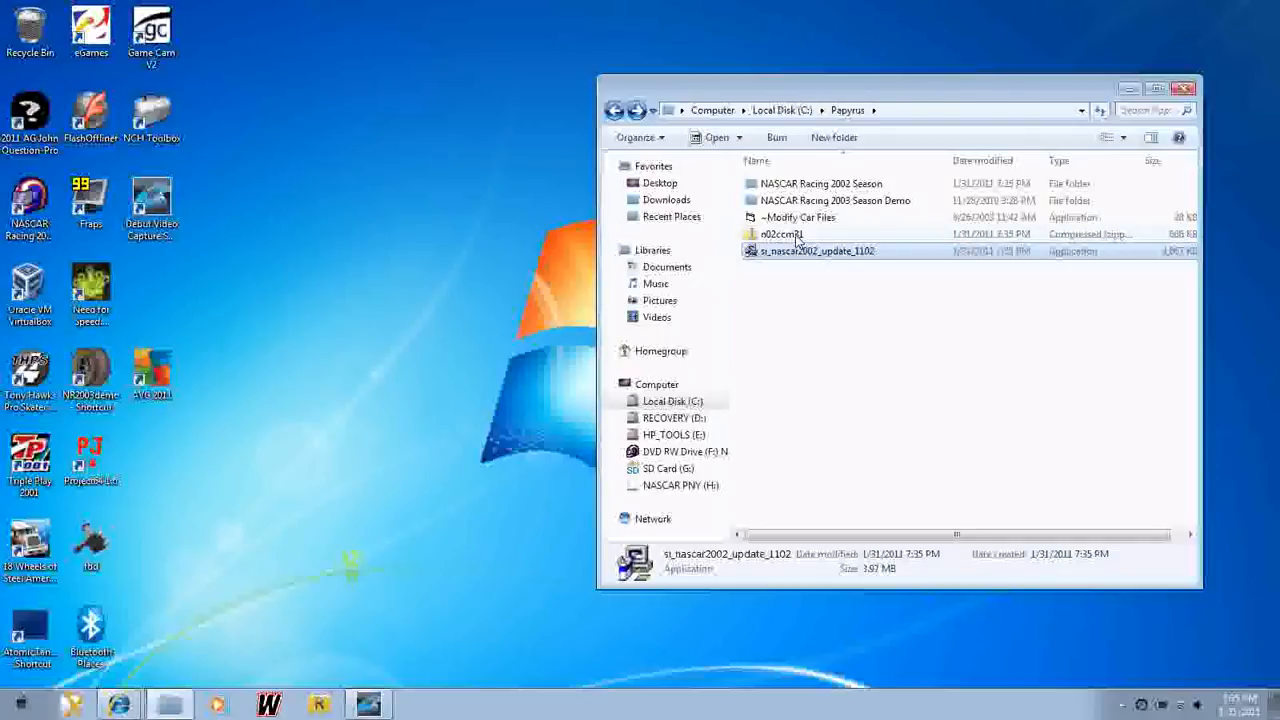
{"action": "right_click", "coordinate": [782, 234]}
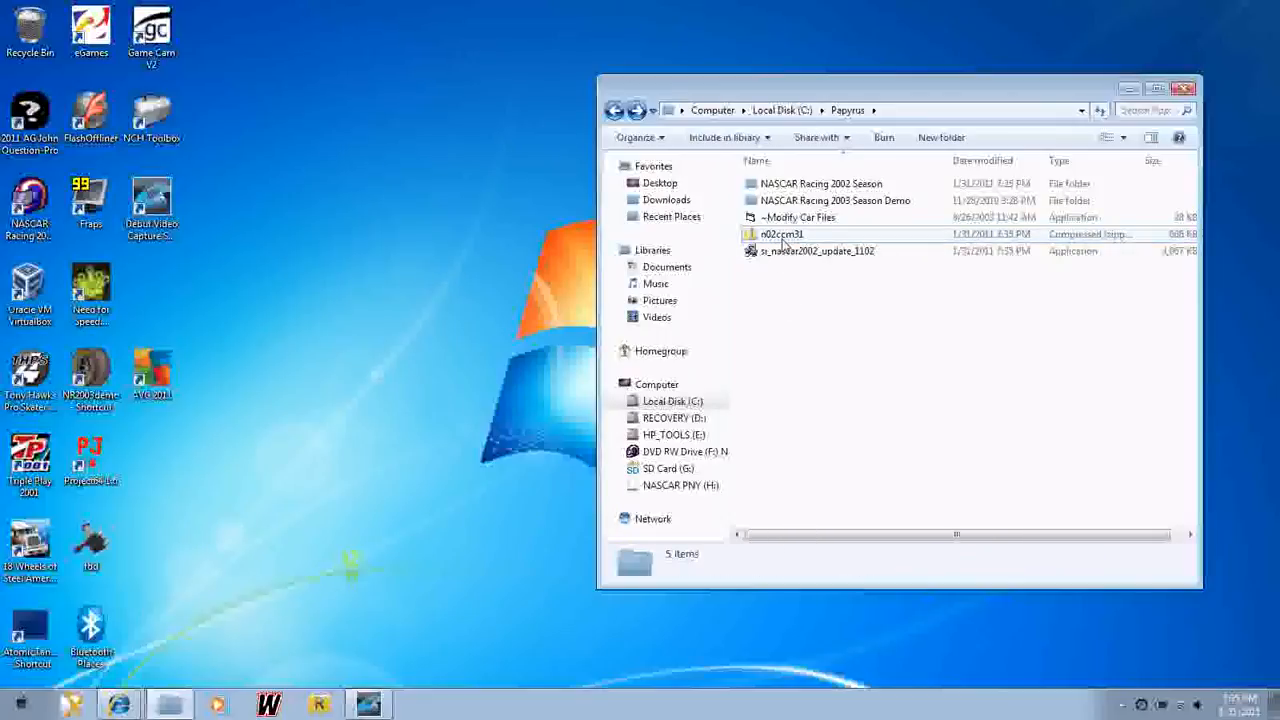
{"action": "mouse_move", "coordinate": [808, 240]}
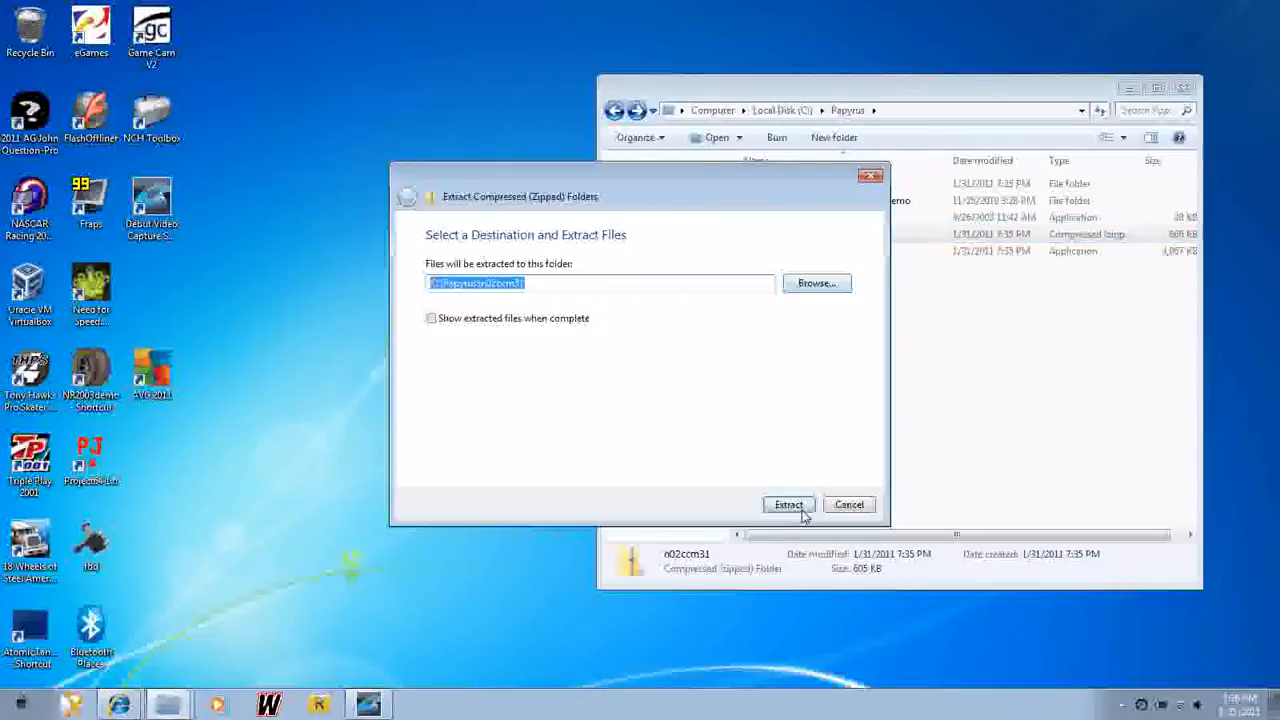
{"action": "left_click", "coordinate": [788, 504]}
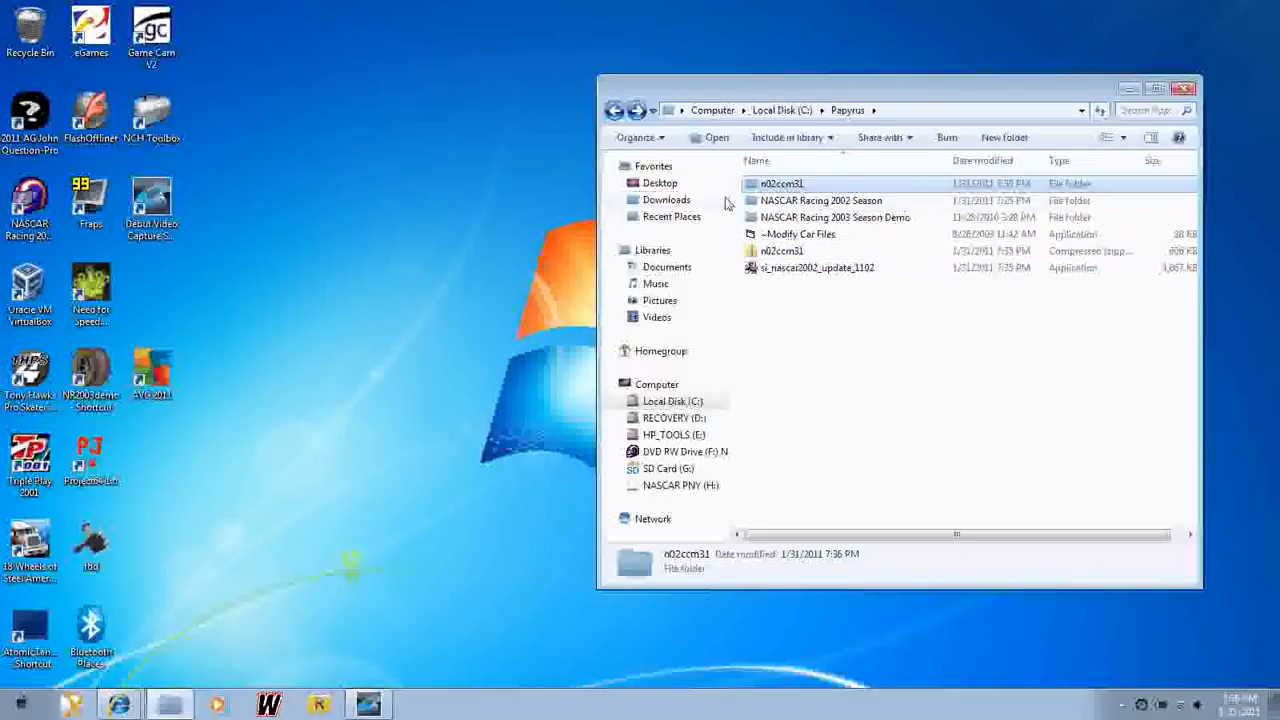
- Copy make_a.cam from n02ccm31 into NASCAR Racing 2002 Season\series\cup
{"action": "double_click", "coordinate": [782, 183]}
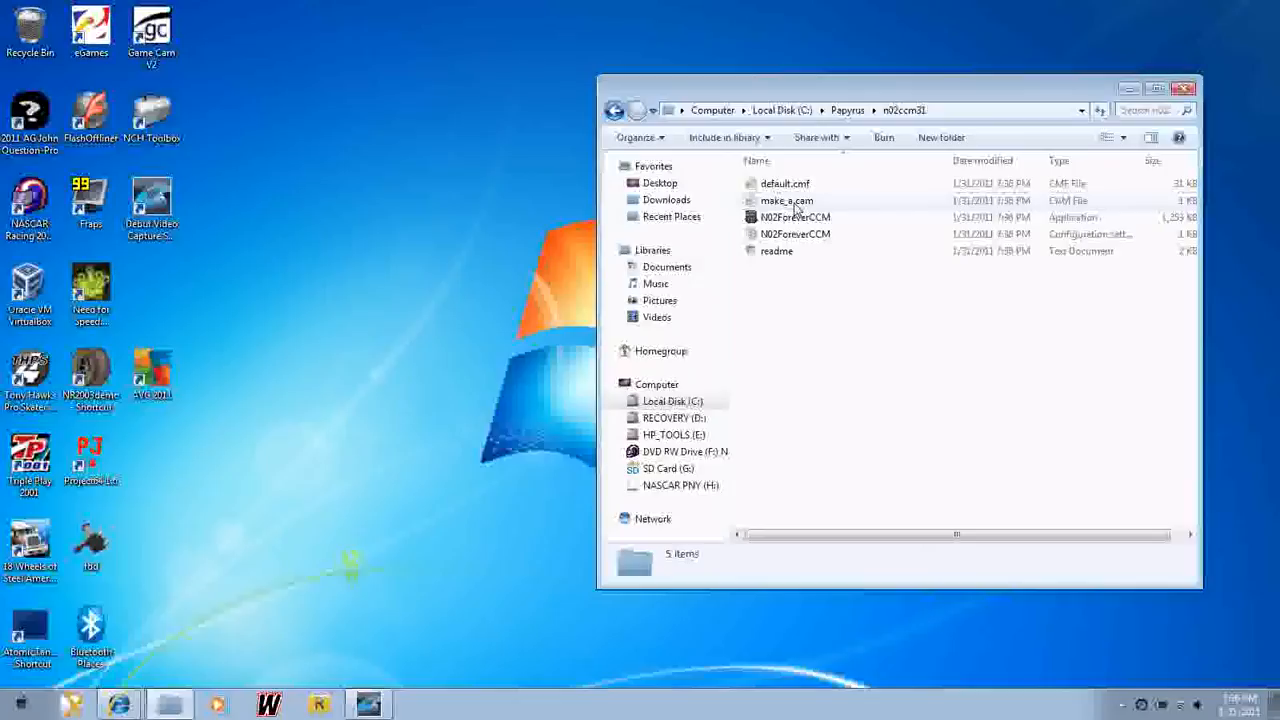
{"action": "right_click", "coordinate": [786, 200]}
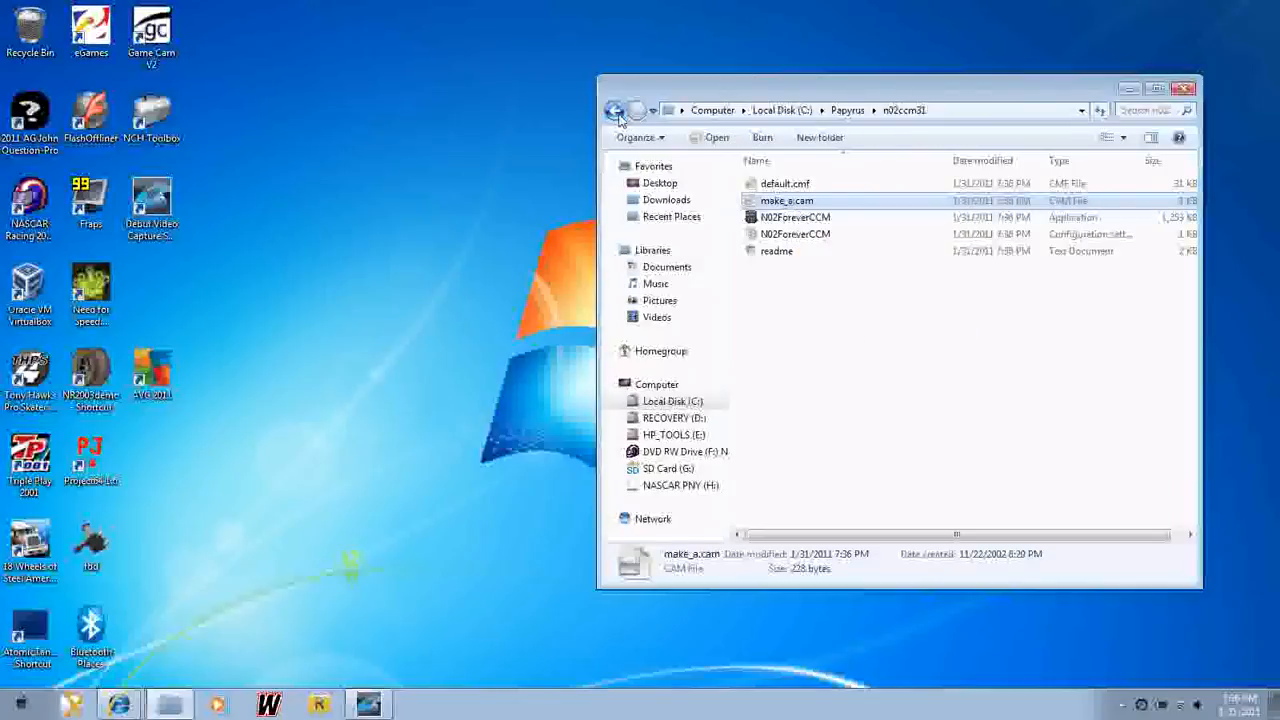
{"action": "left_click", "coordinate": [614, 110]}
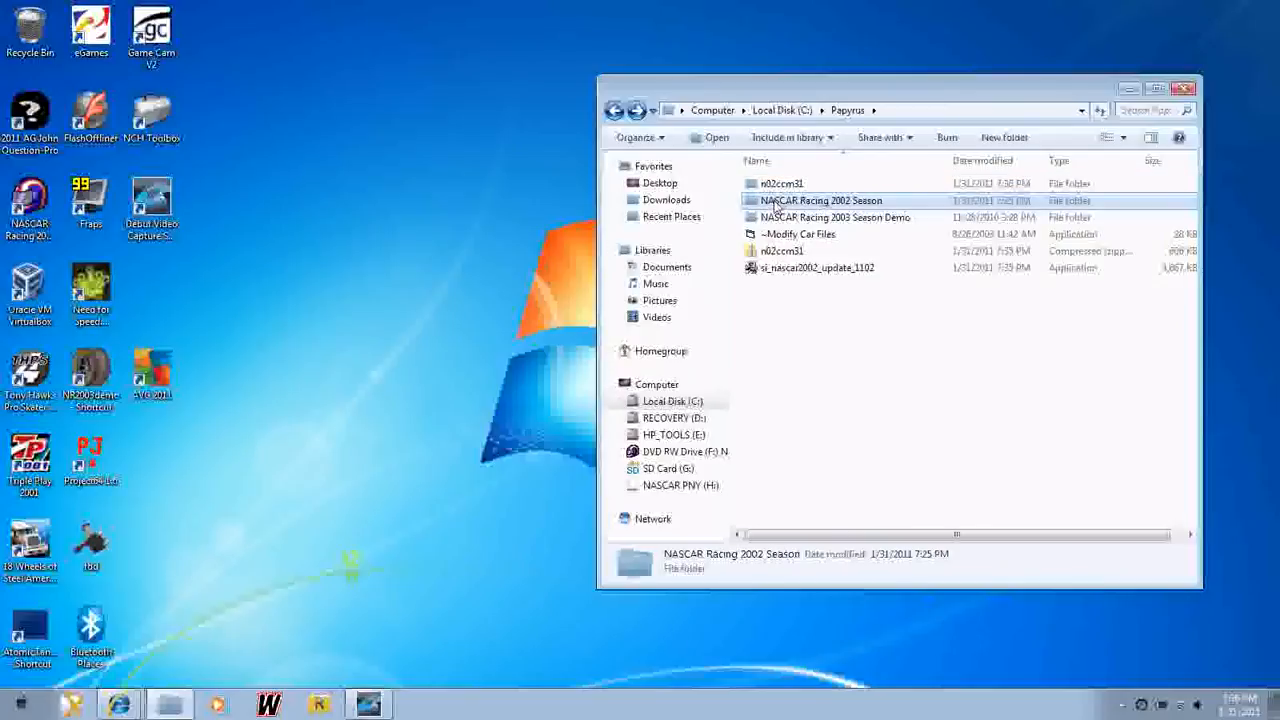
{"action": "double_click", "coordinate": [822, 200]}
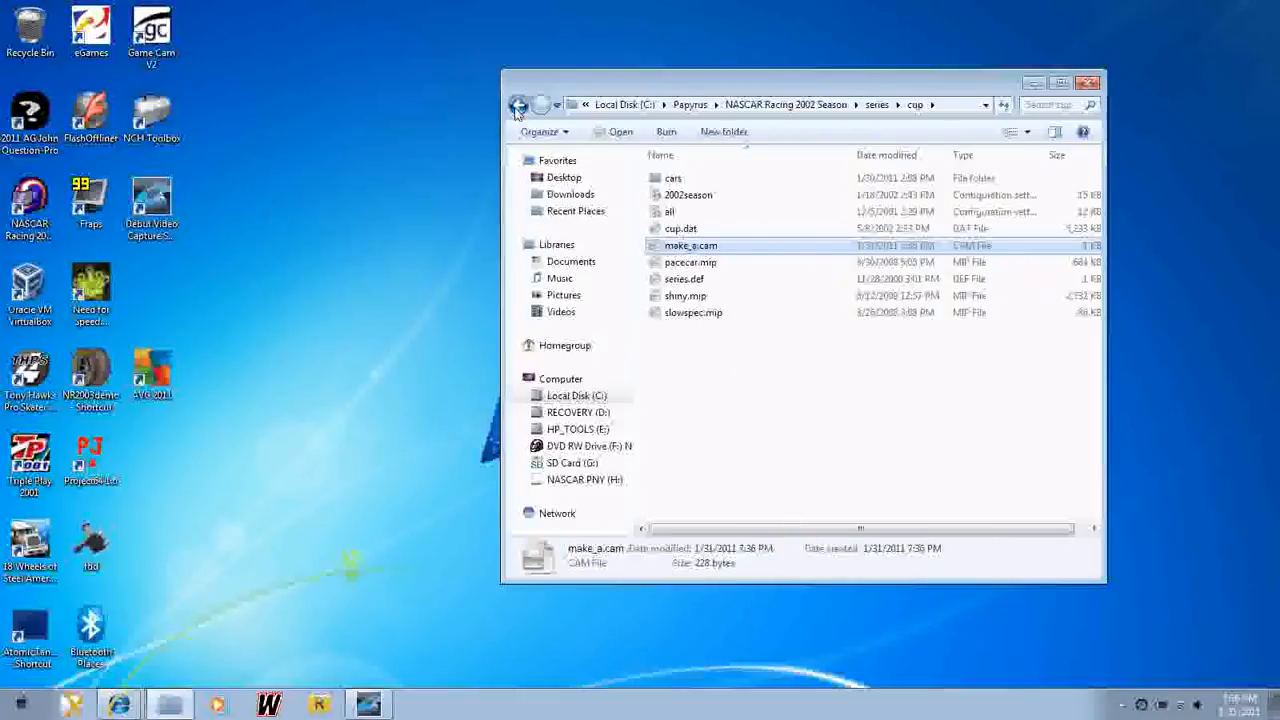
{"action": "left_click", "coordinate": [518, 104]}
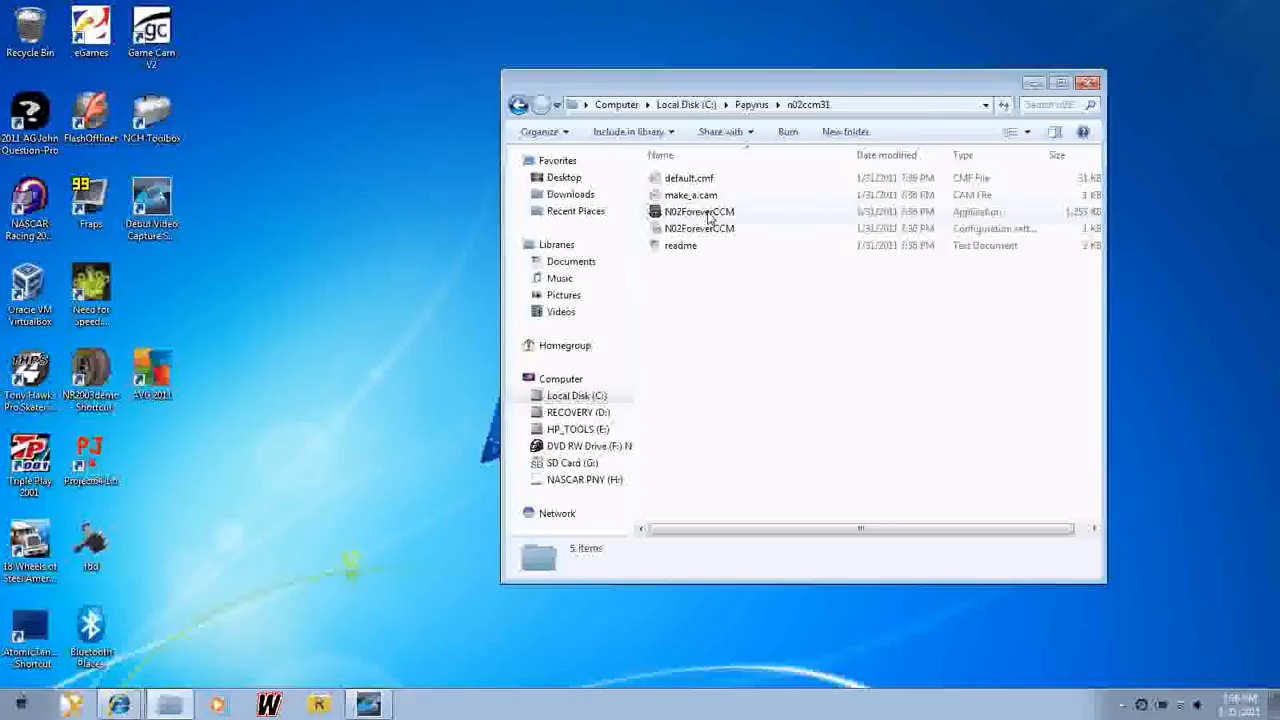
- Launch N02ForeverCCM, allowing it to run and dismissing the first-run notice
{"action": "double_click", "coordinate": [699, 211]}
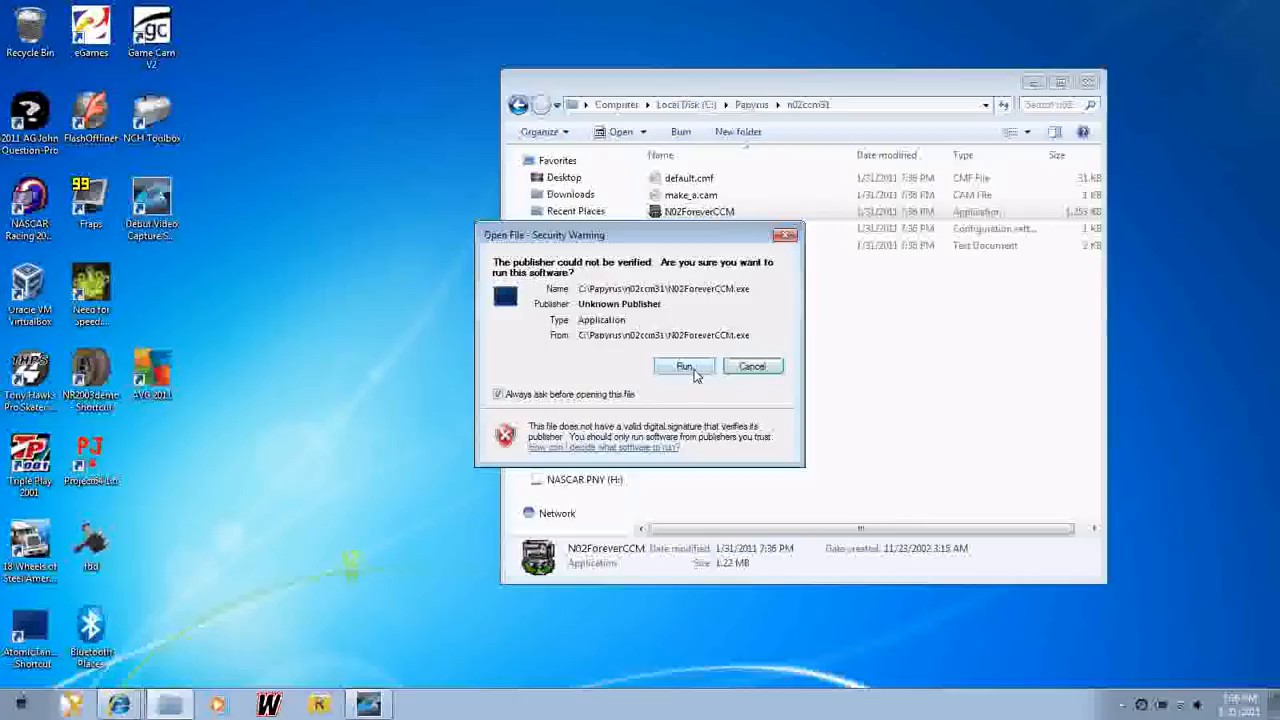
{"action": "left_click", "coordinate": [684, 366]}
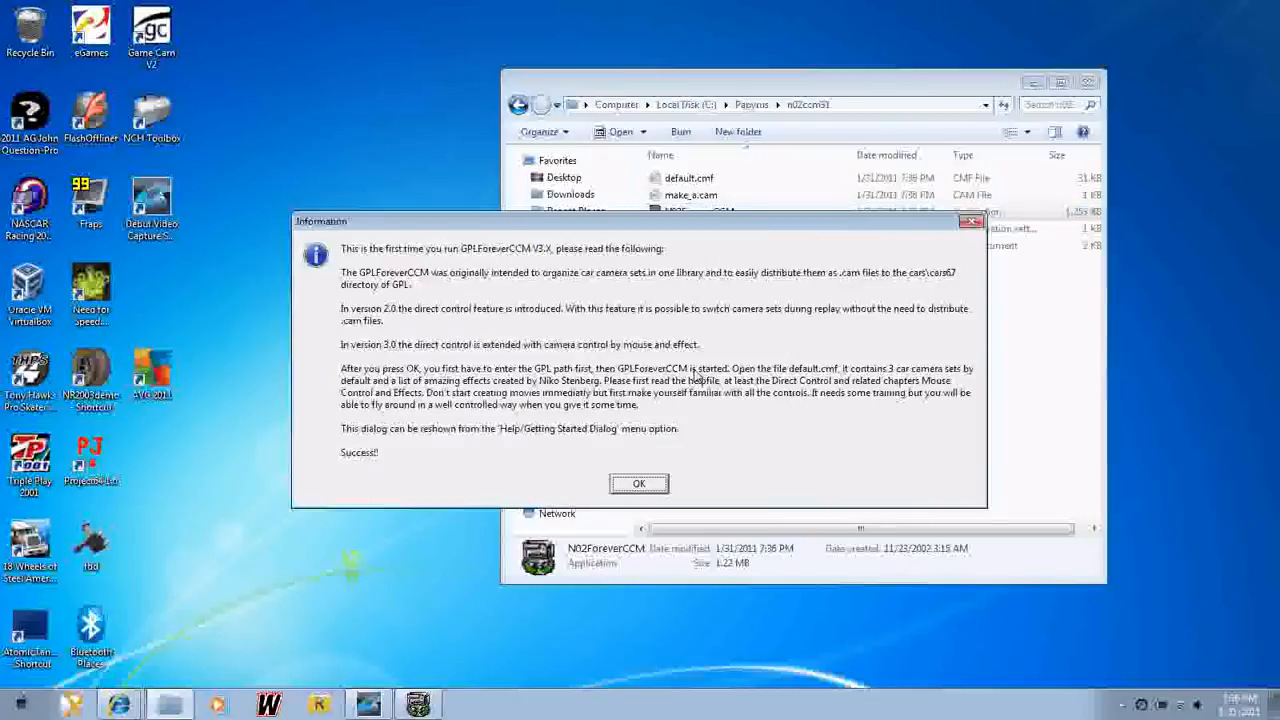
{"action": "left_click", "coordinate": [639, 483]}
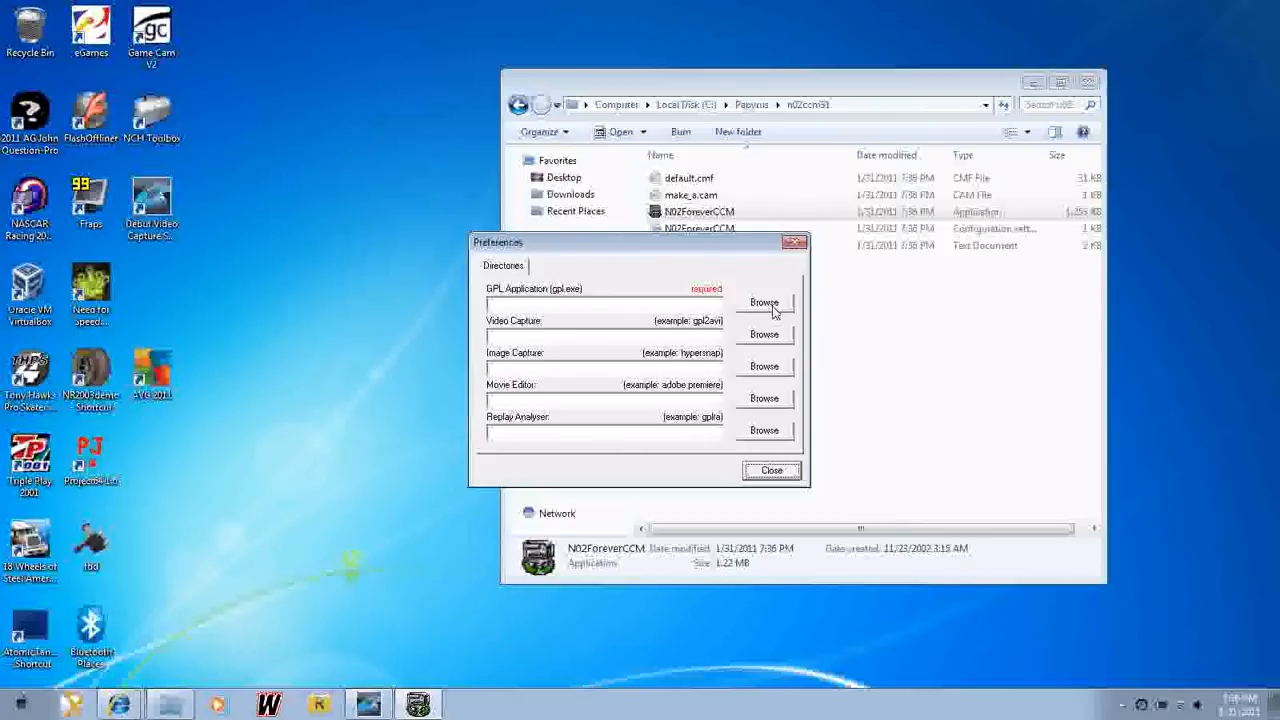
- Set the GPL application path to NR2002.exe in NASCAR Racing 2002 Season
{"action": "left_click", "coordinate": [764, 302]}
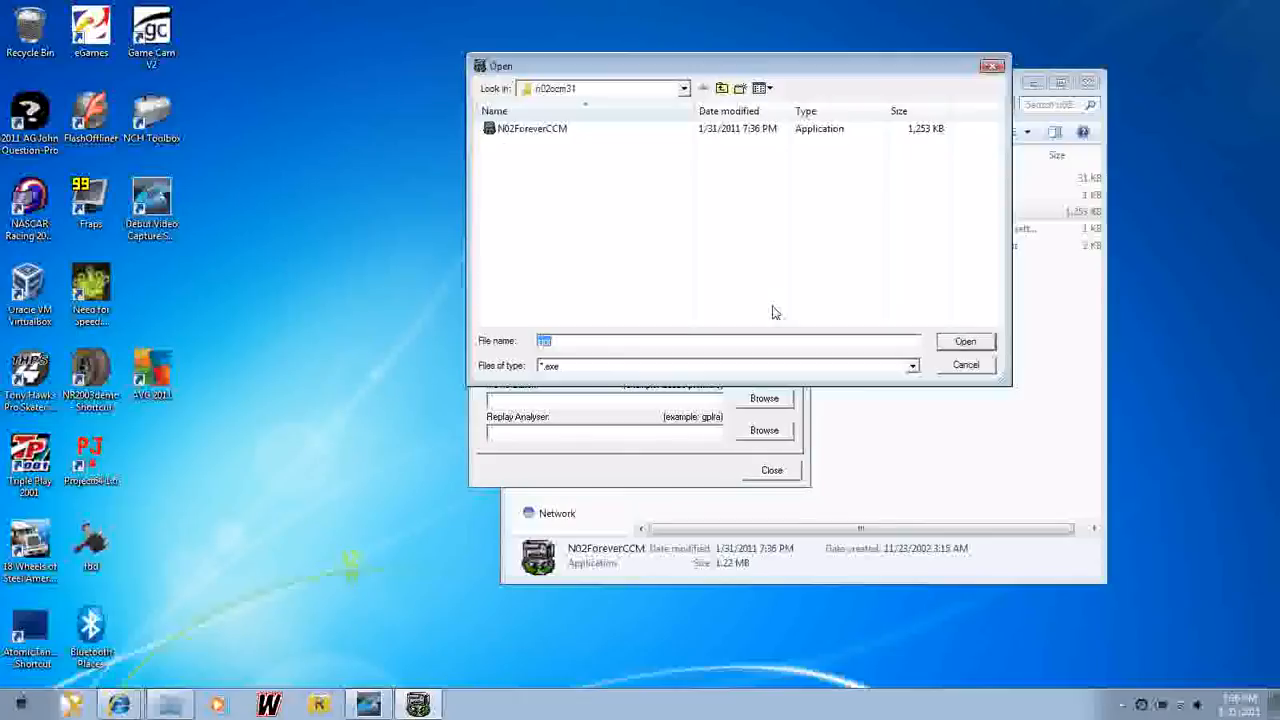
{"action": "left_click", "coordinate": [722, 88]}
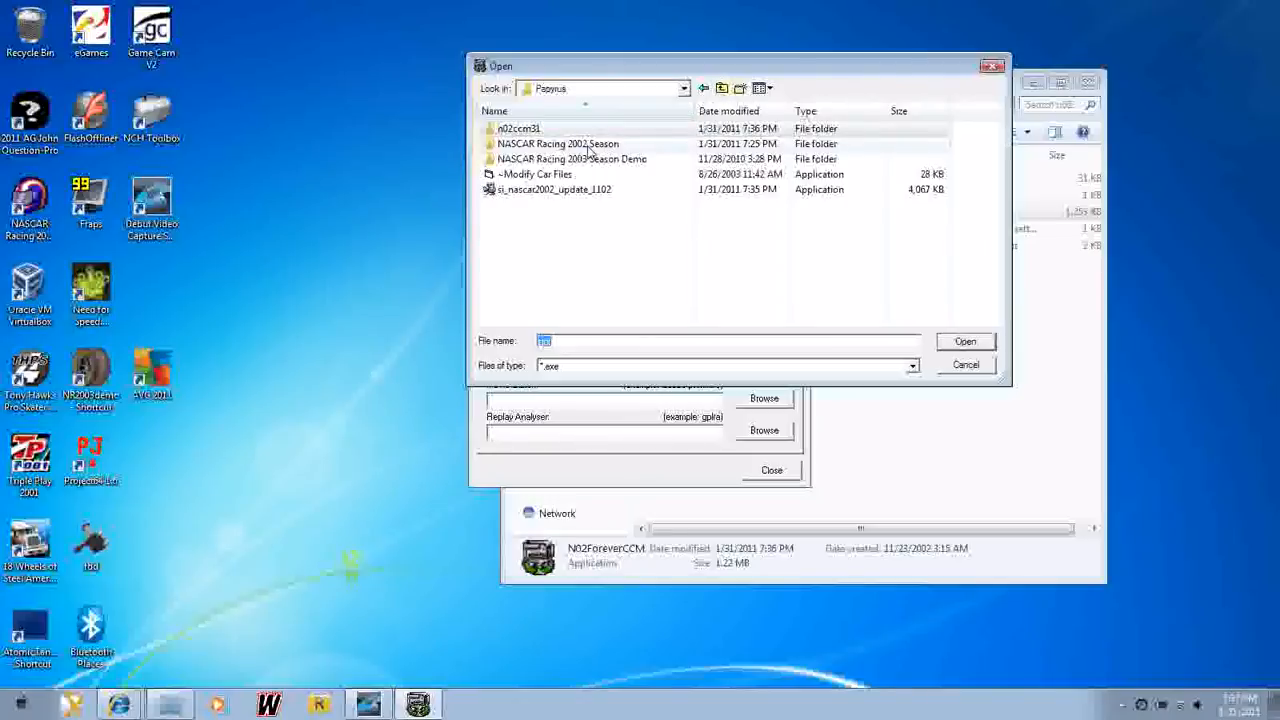
{"action": "mouse_move", "coordinate": [582, 152]}
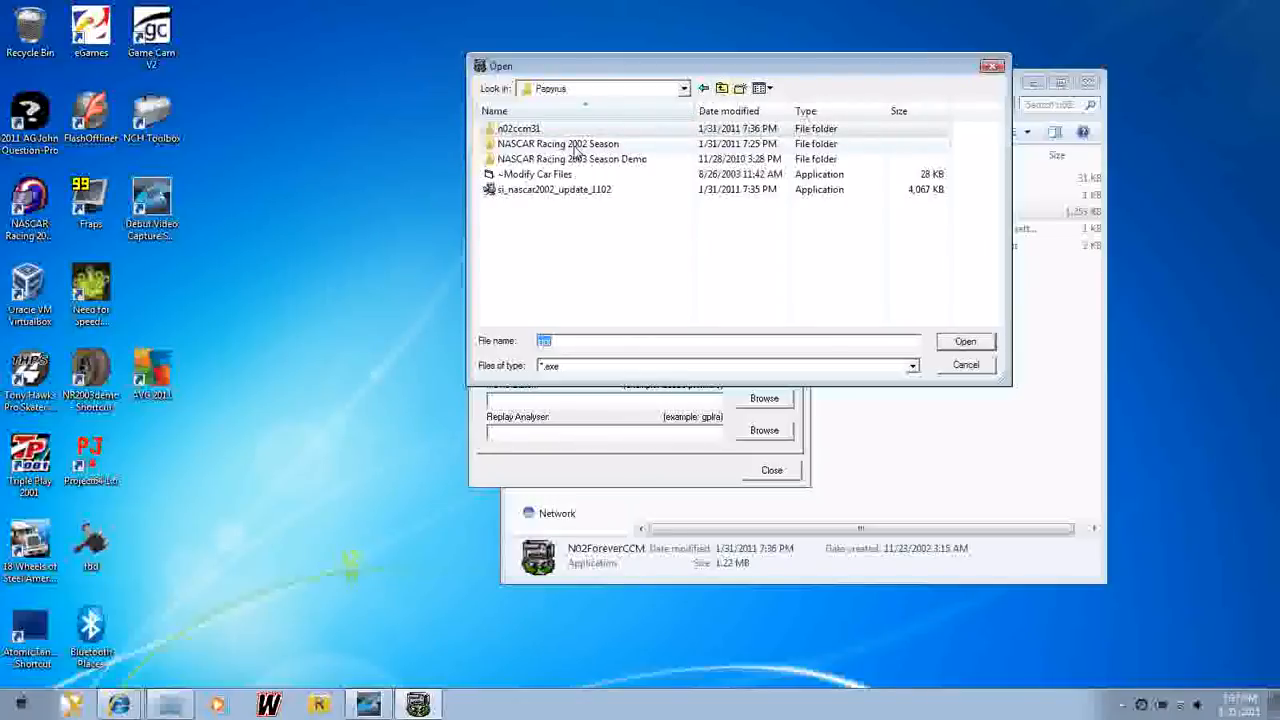
{"action": "double_click", "coordinate": [557, 143]}
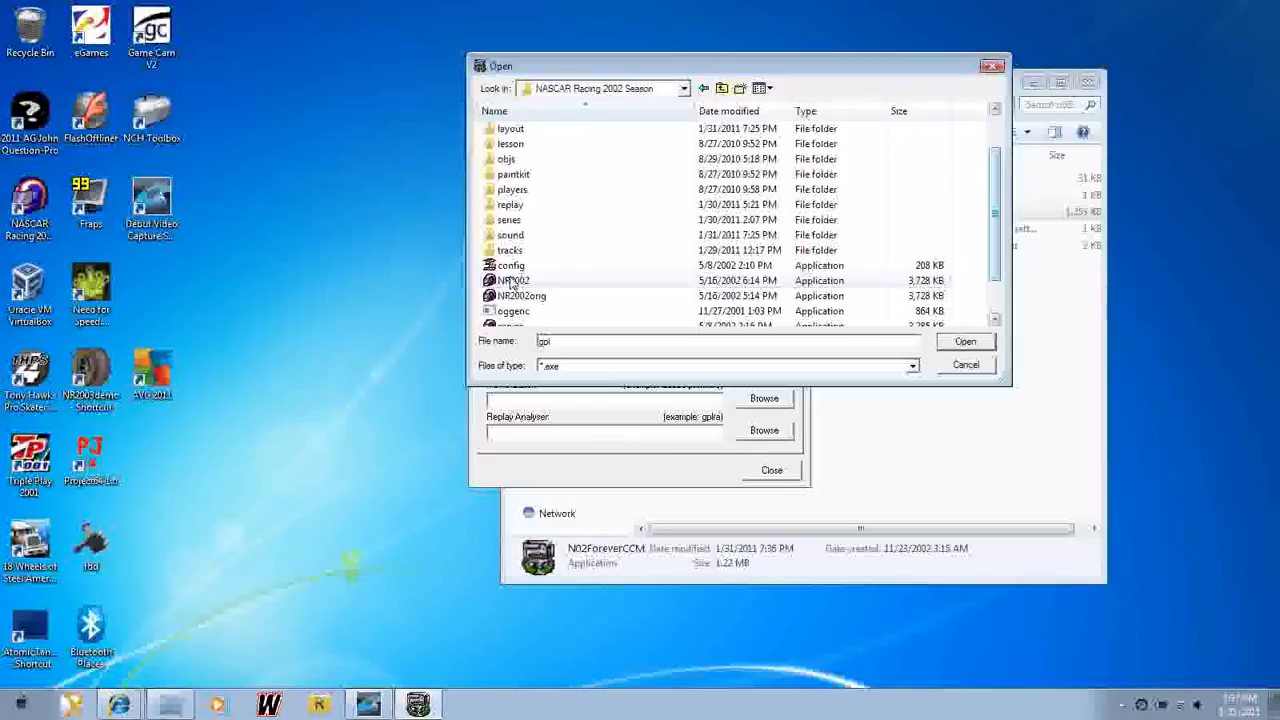
{"action": "left_click", "coordinate": [513, 280]}
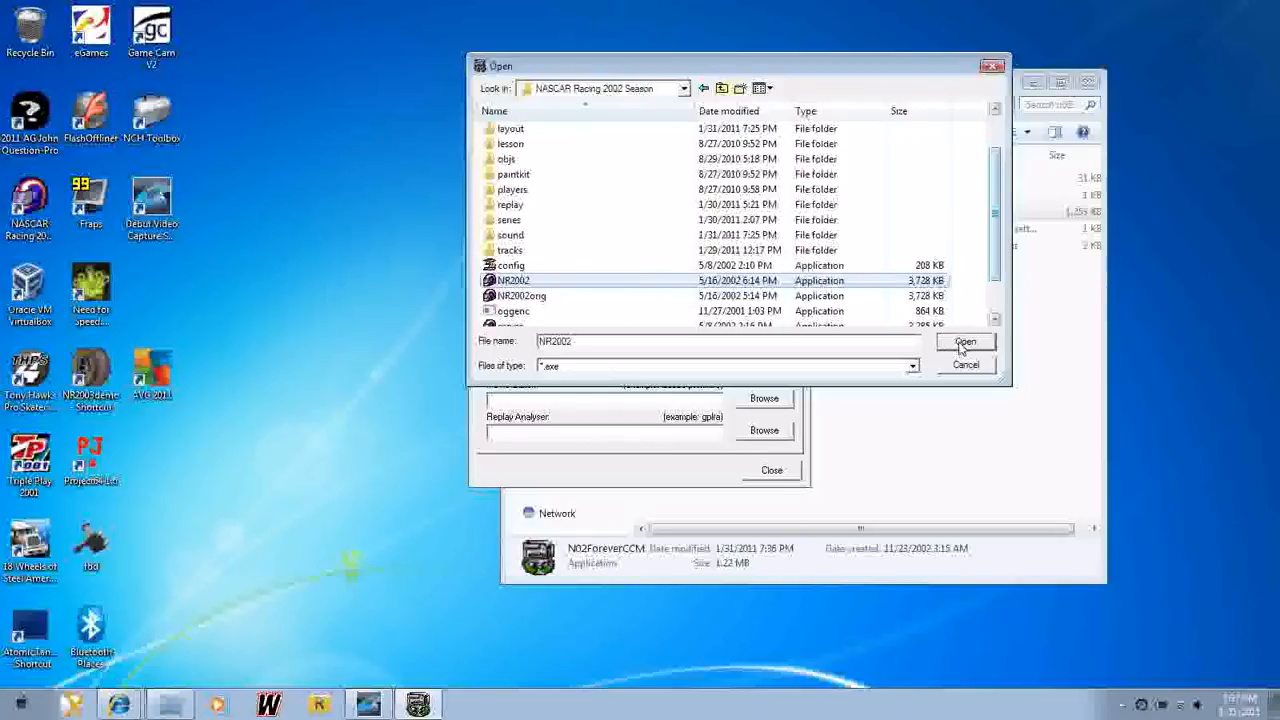
{"action": "left_click", "coordinate": [963, 342]}
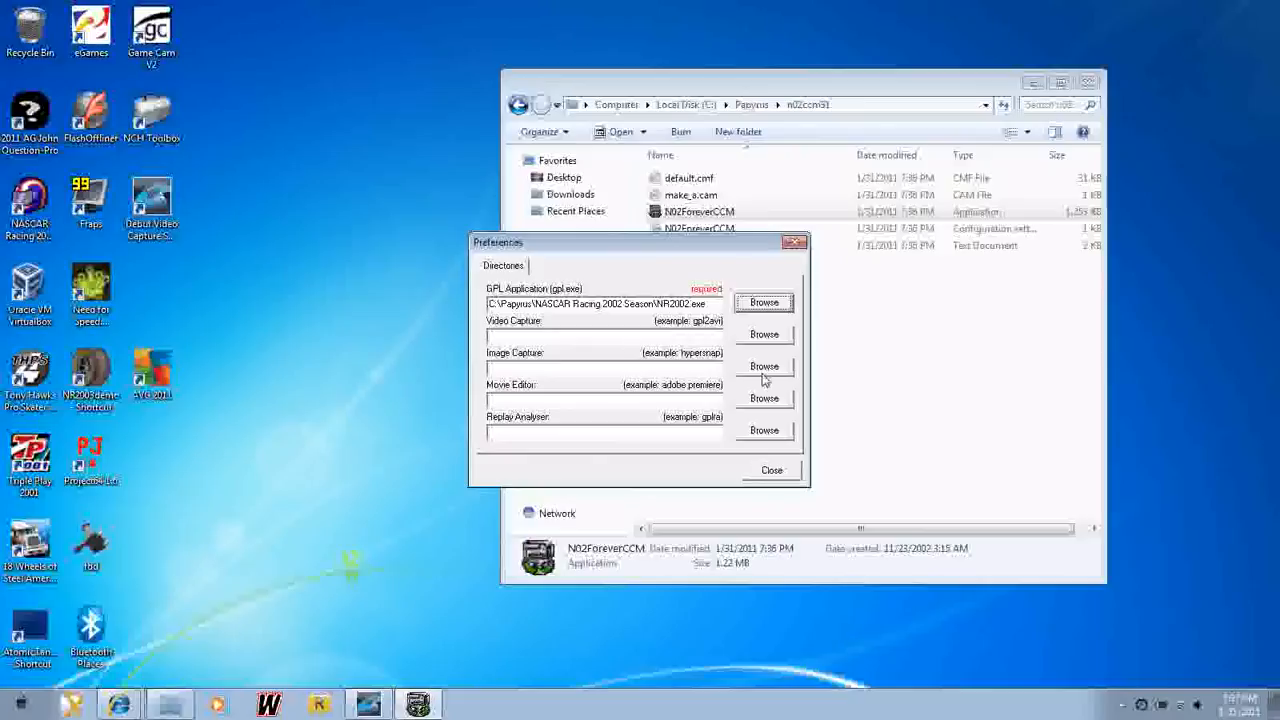
{"action": "mouse_move", "coordinate": [765, 343]}
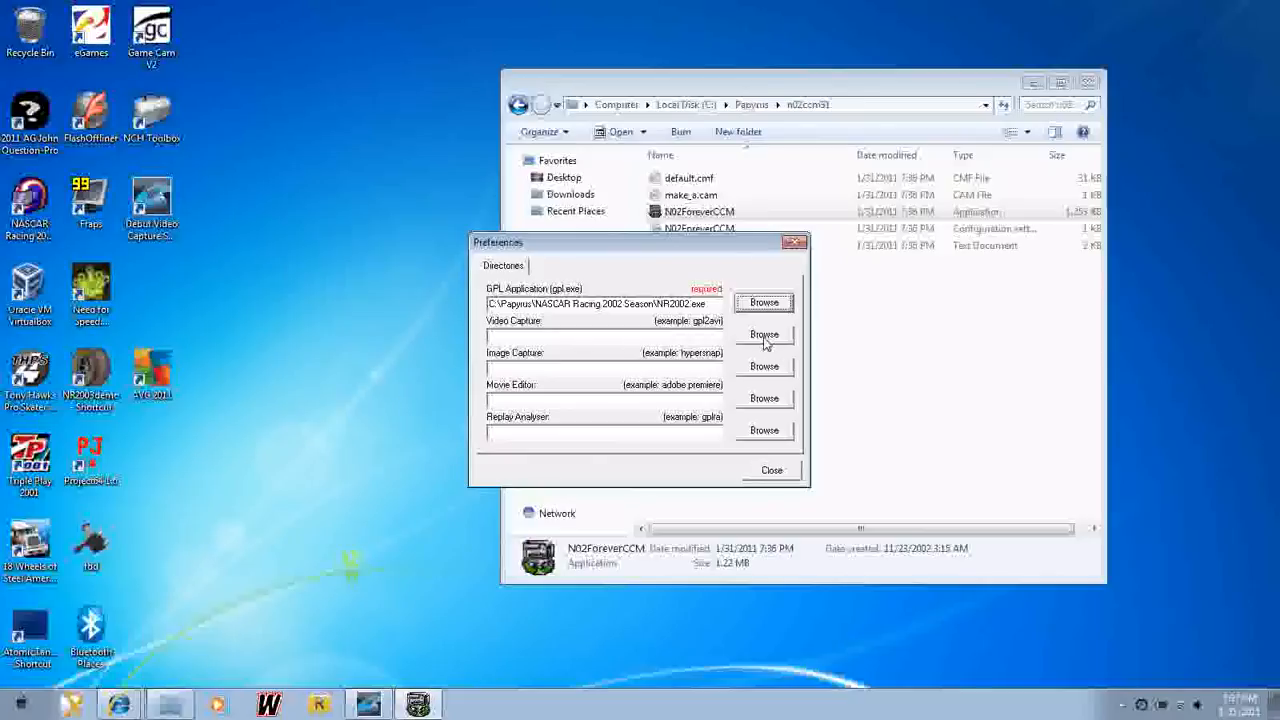
- Set the video capture path to fraps.exe and close Preferences
{"action": "left_click", "coordinate": [763, 334]}
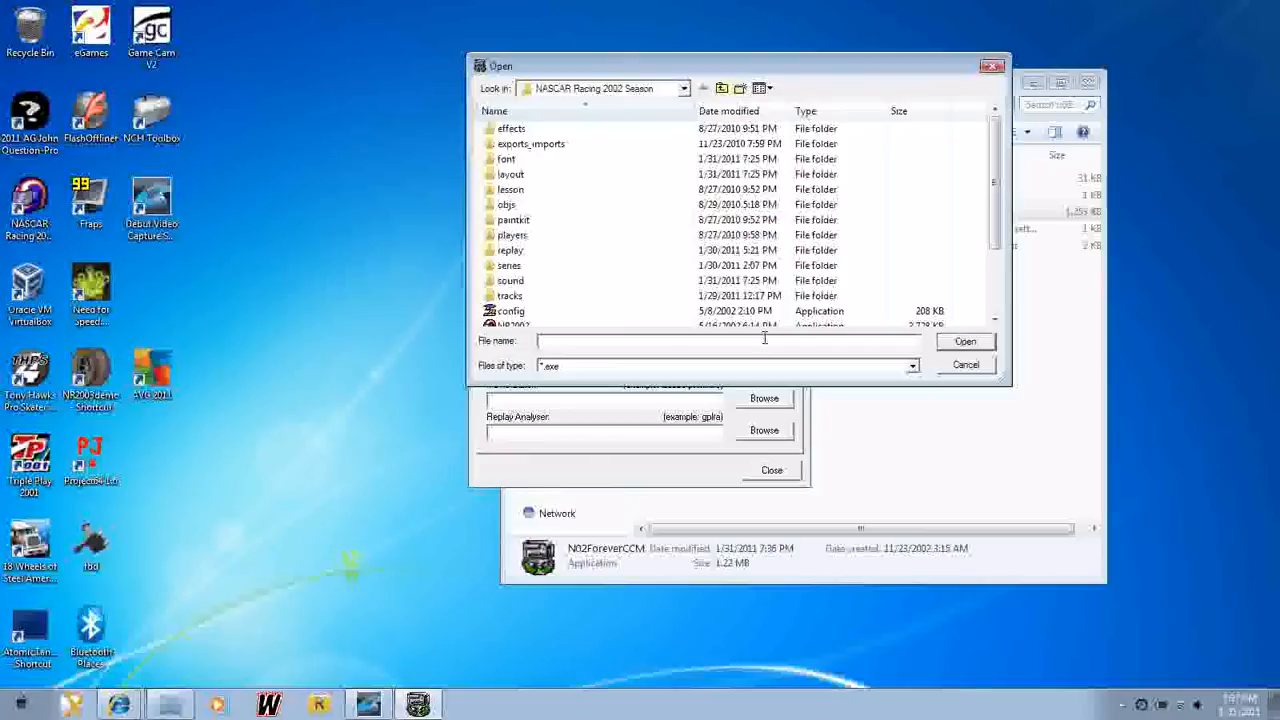
{"action": "scroll", "scroll_direction": "down", "scroll_amount": 3}
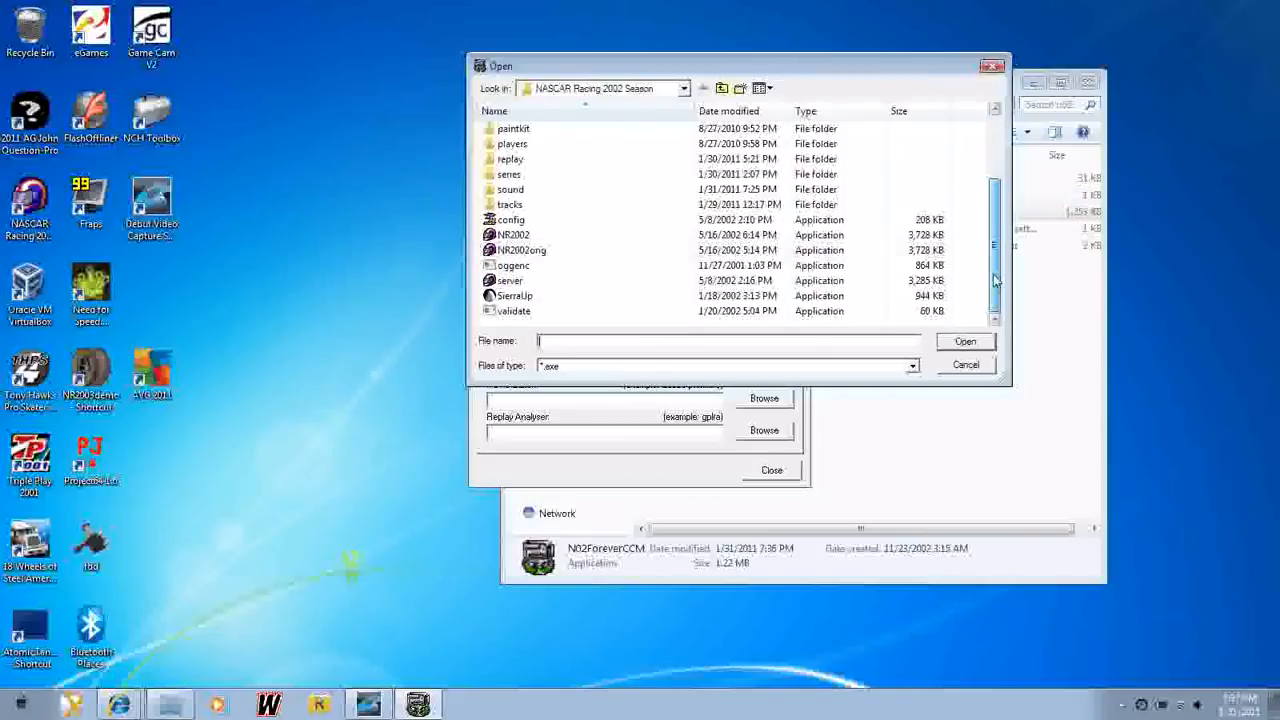
{"action": "left_click", "coordinate": [683, 88]}
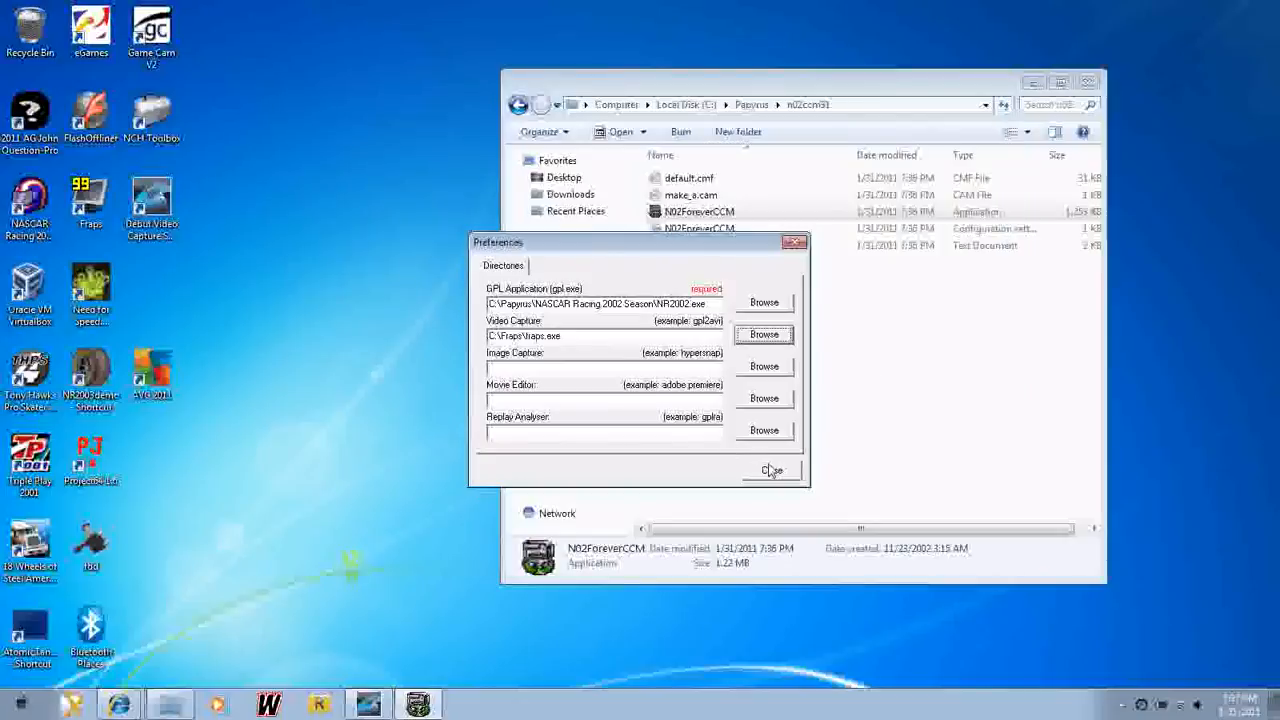
{"action": "left_click", "coordinate": [771, 470]}
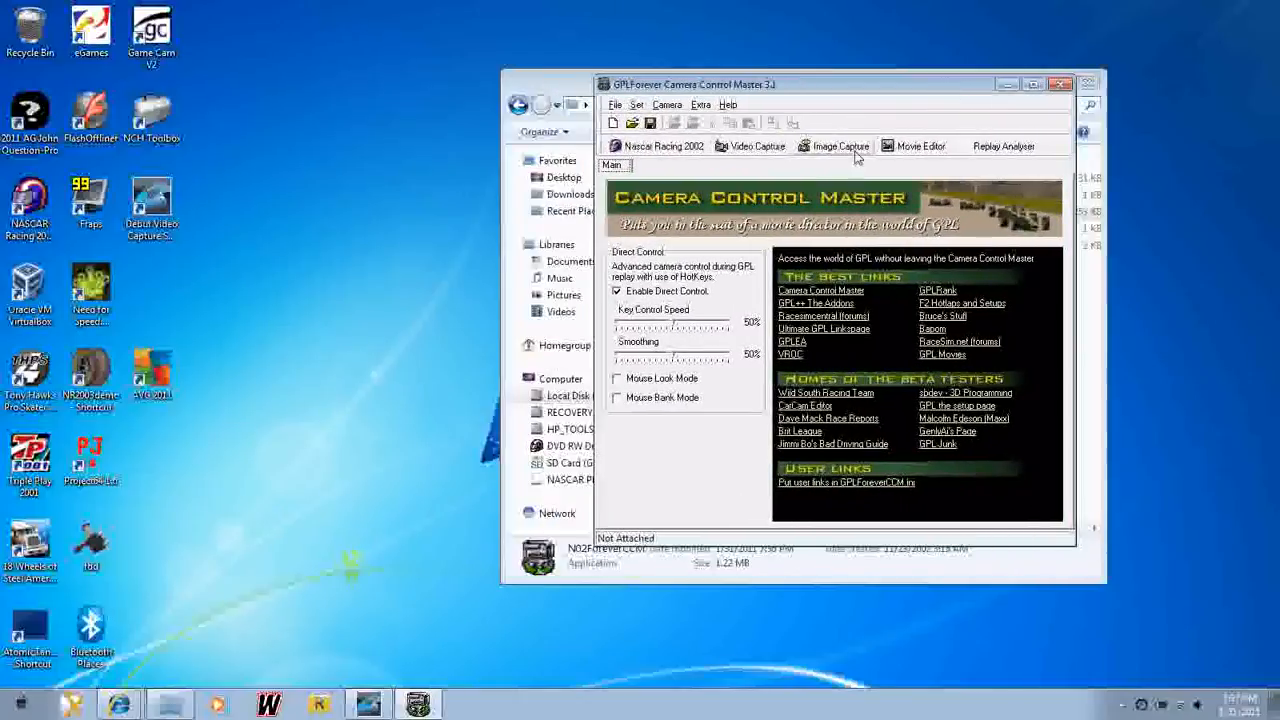
{"action": "mouse_move", "coordinate": [675, 328]}
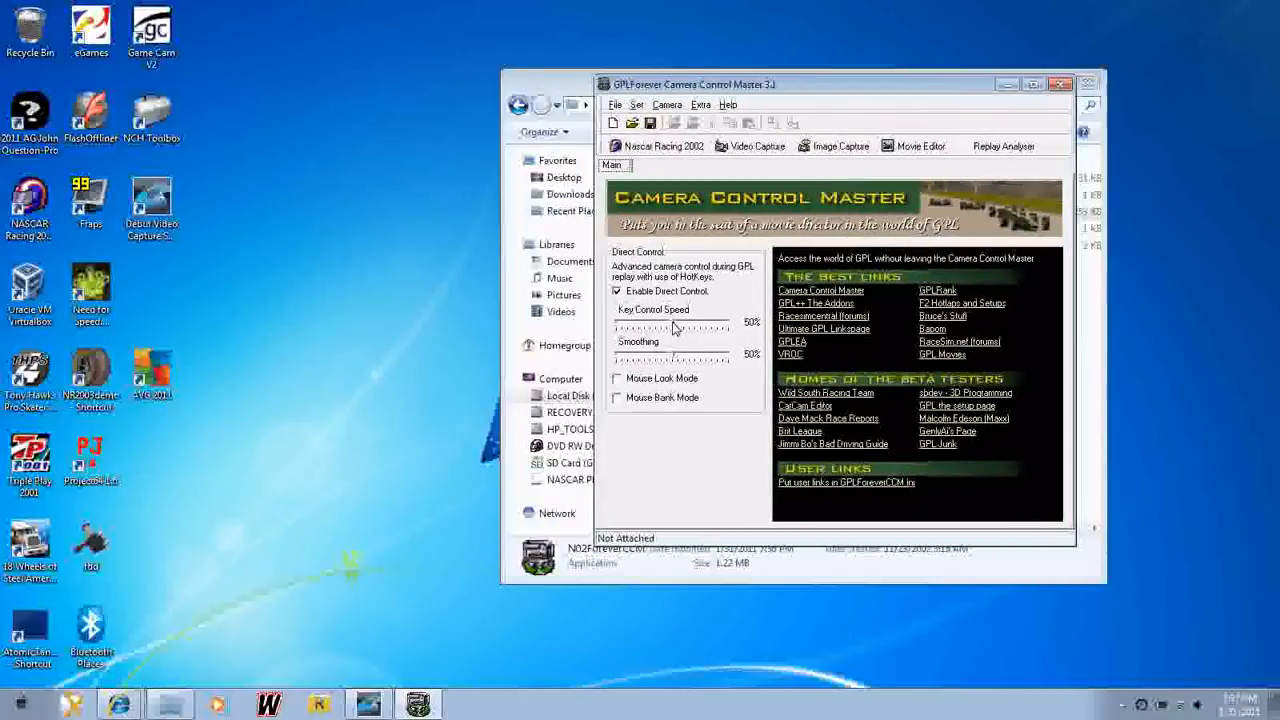
- Lower Key Control Speed to 5% and Smoothing to 9%
{"action": "left_click_drag", "start_coordinate": [700, 325], "coordinate": [620, 325]}
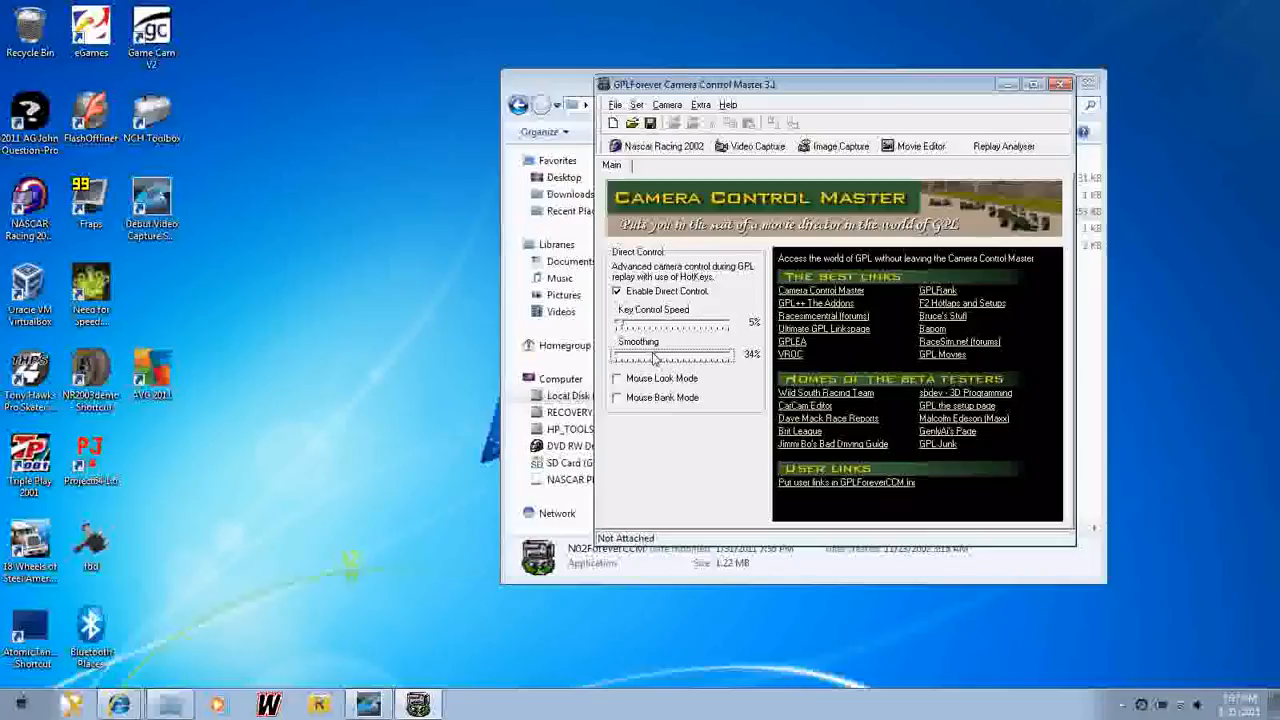
{"action": "left_click_drag", "start_coordinate": [695, 355], "coordinate": [620, 356]}
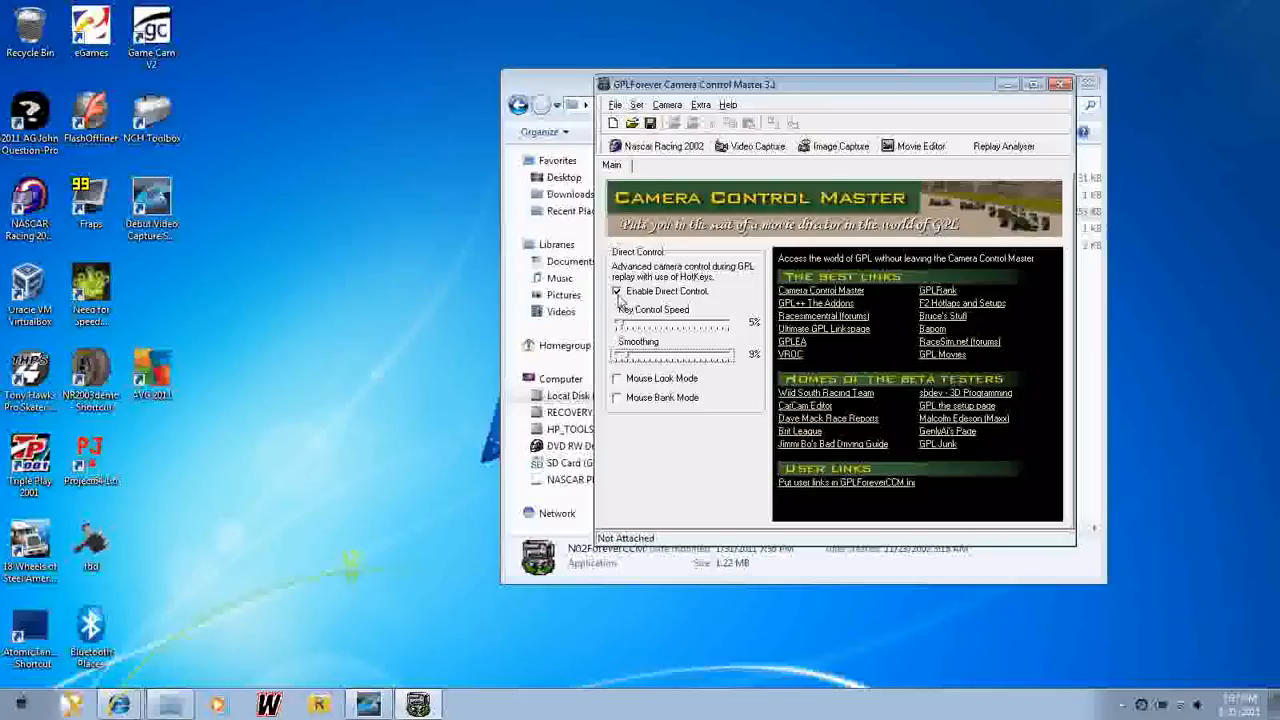
{"action": "mouse_move", "coordinate": [670, 220]}
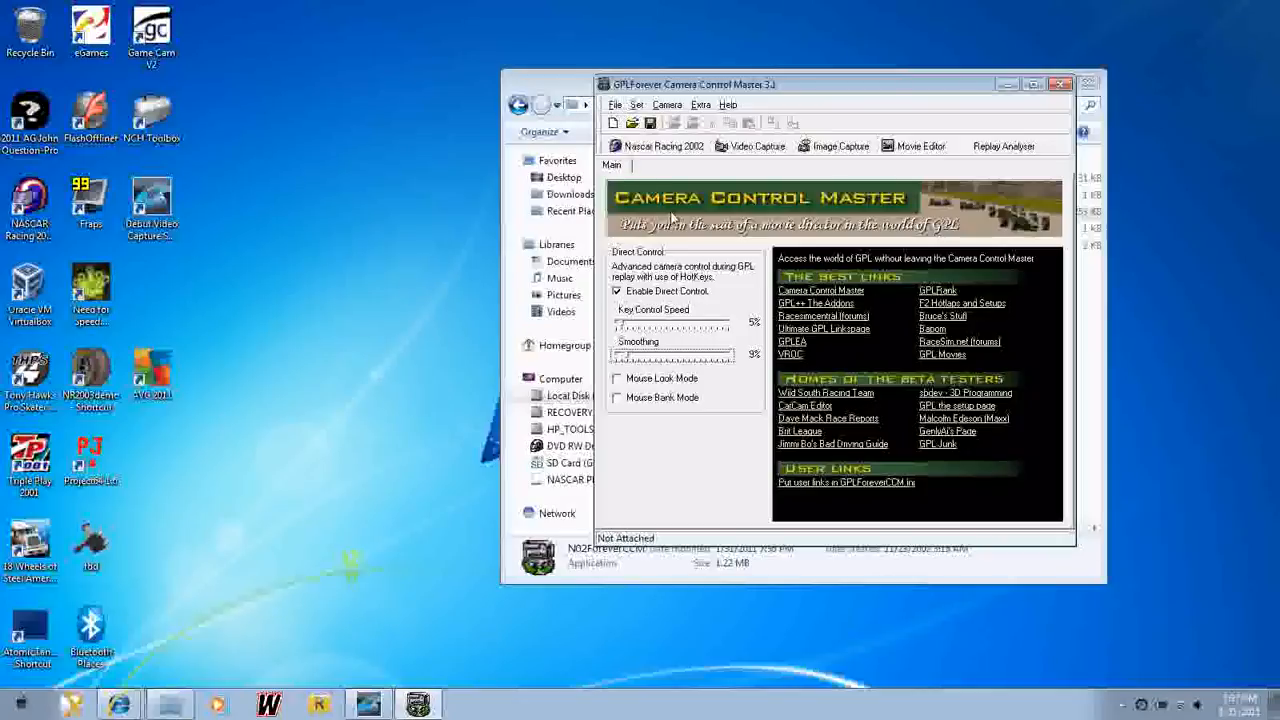
{"action": "mouse_move", "coordinate": [693, 178]}
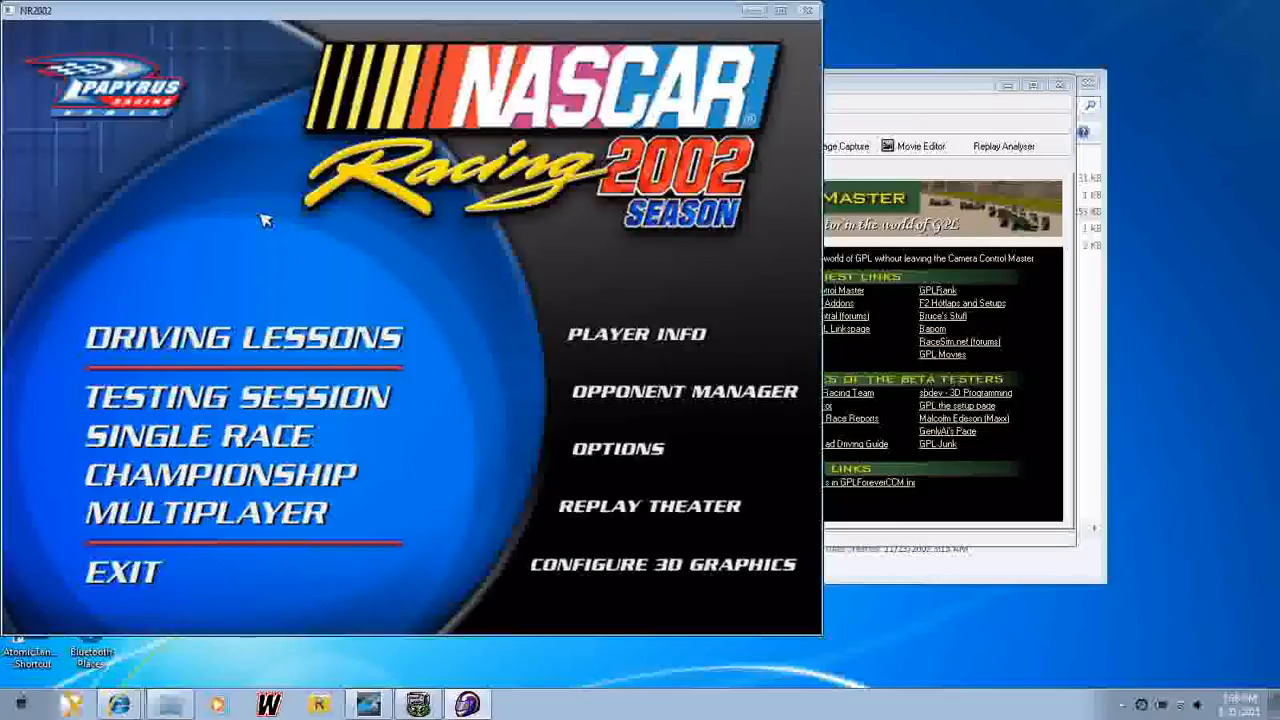
{"action": "mouse_move", "coordinate": [305, 85]}
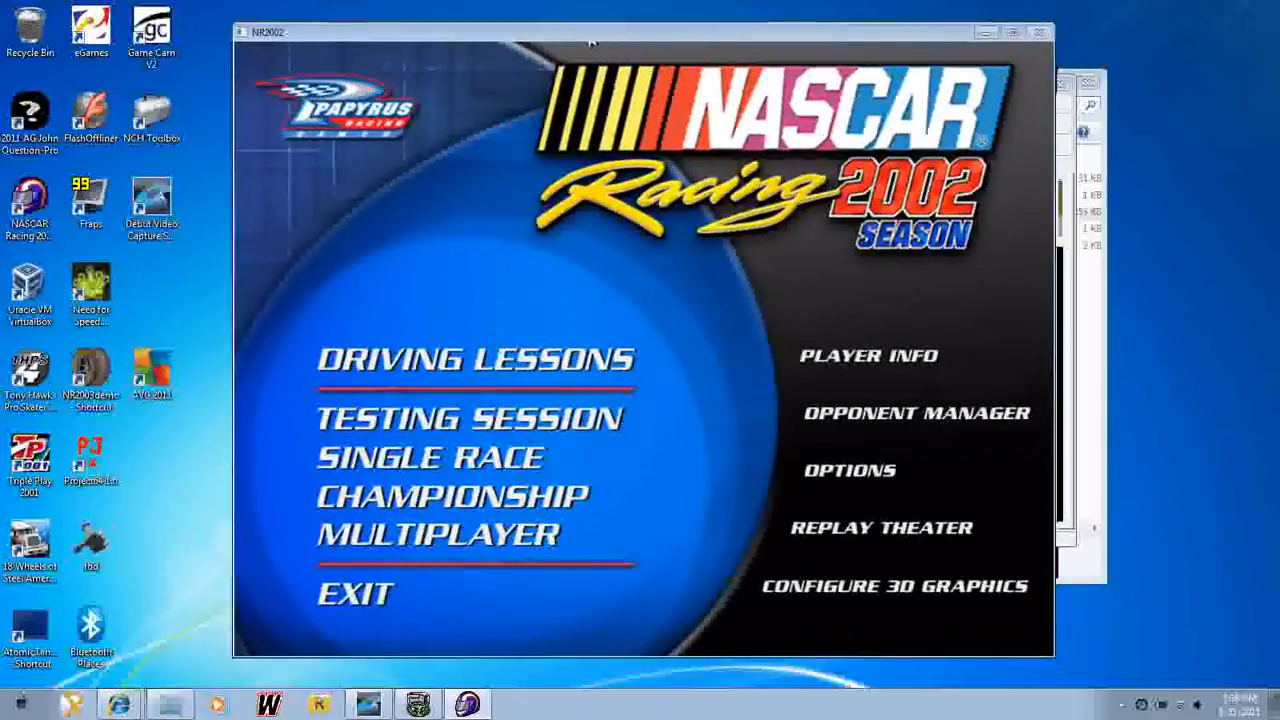
{"action": "mouse_move", "coordinate": [863, 533]}
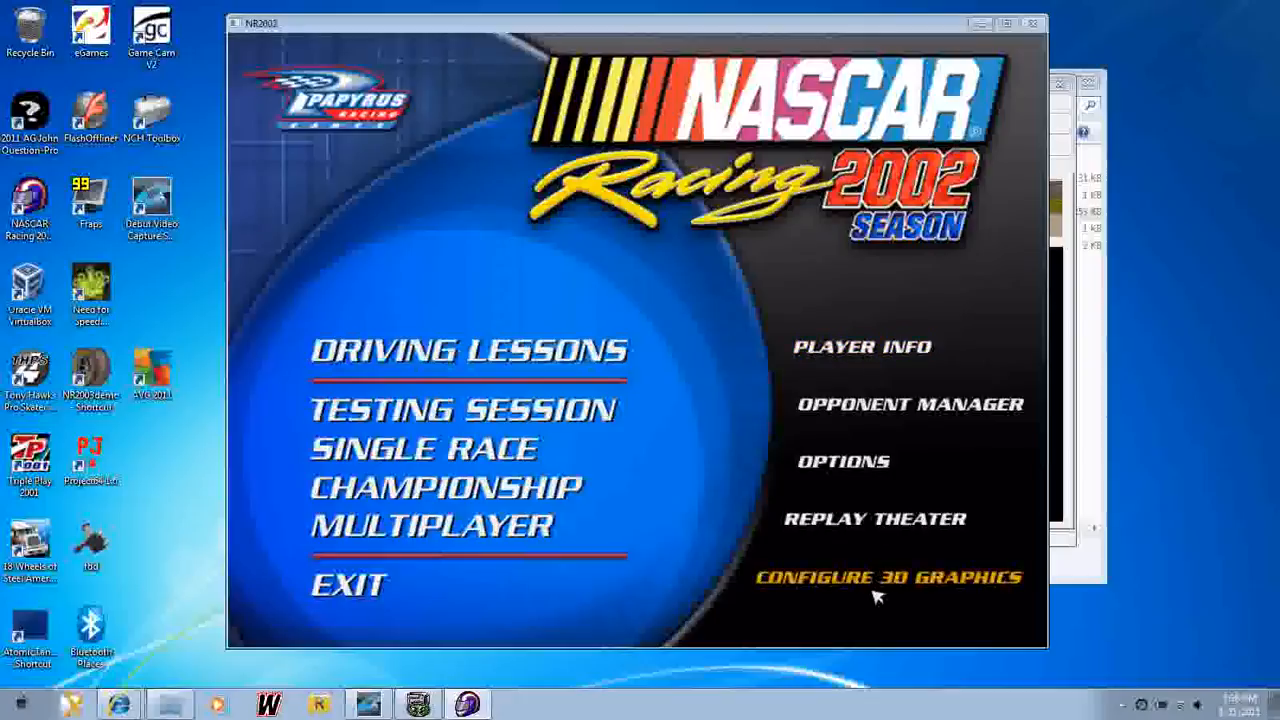
{"action": "mouse_move", "coordinate": [765, 468]}
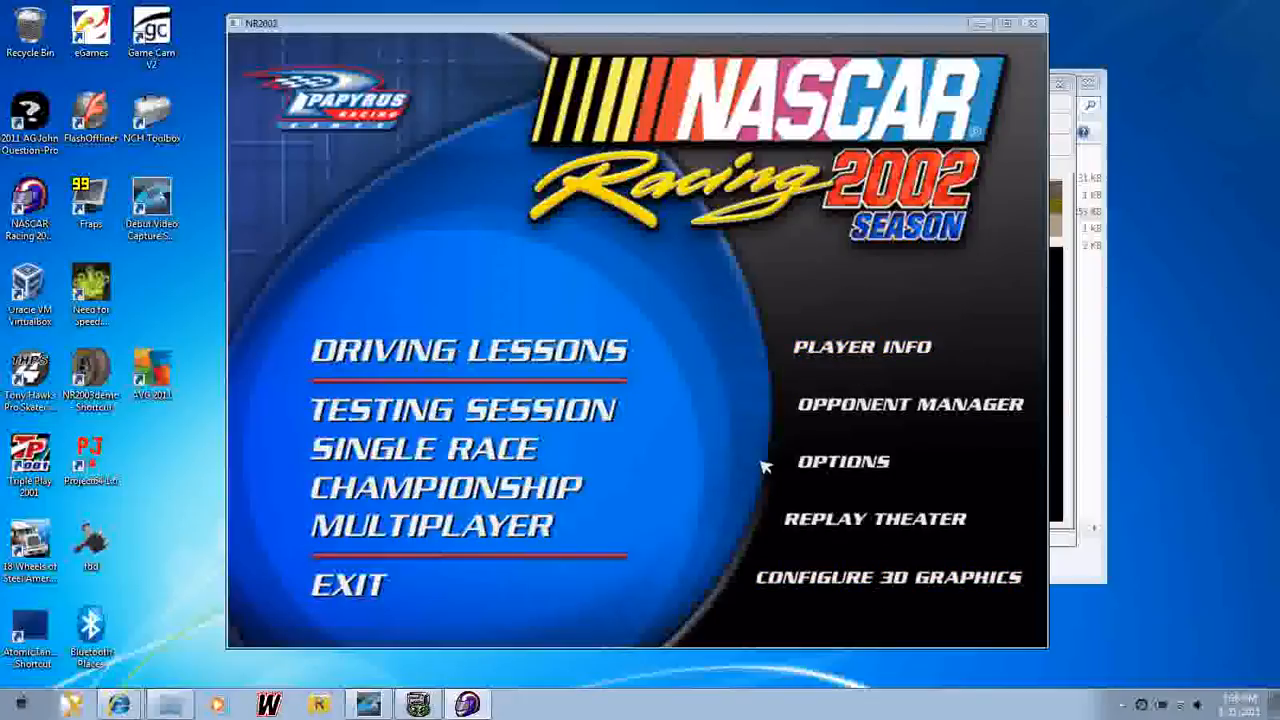
- Play a saved replay from Replay Theater and switch to the Pit Lane 1 camera
{"action": "left_click", "coordinate": [874, 518]}
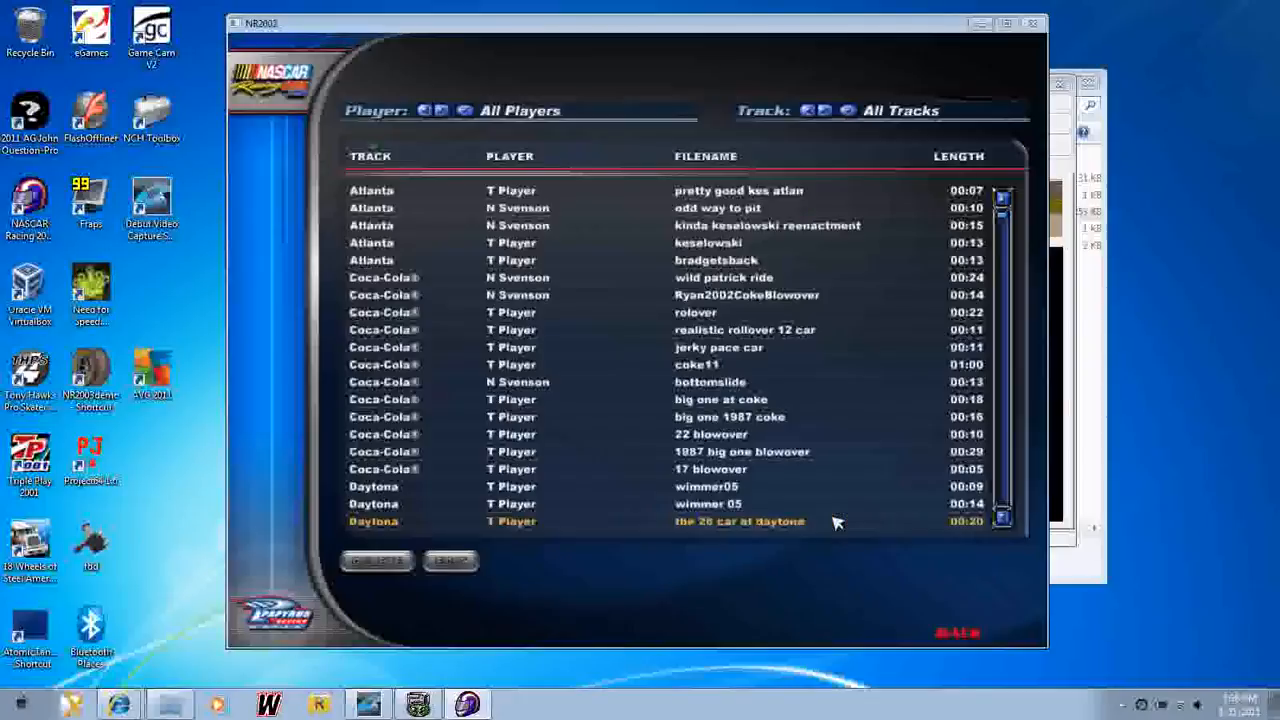
{"action": "left_click", "coordinate": [745, 294]}
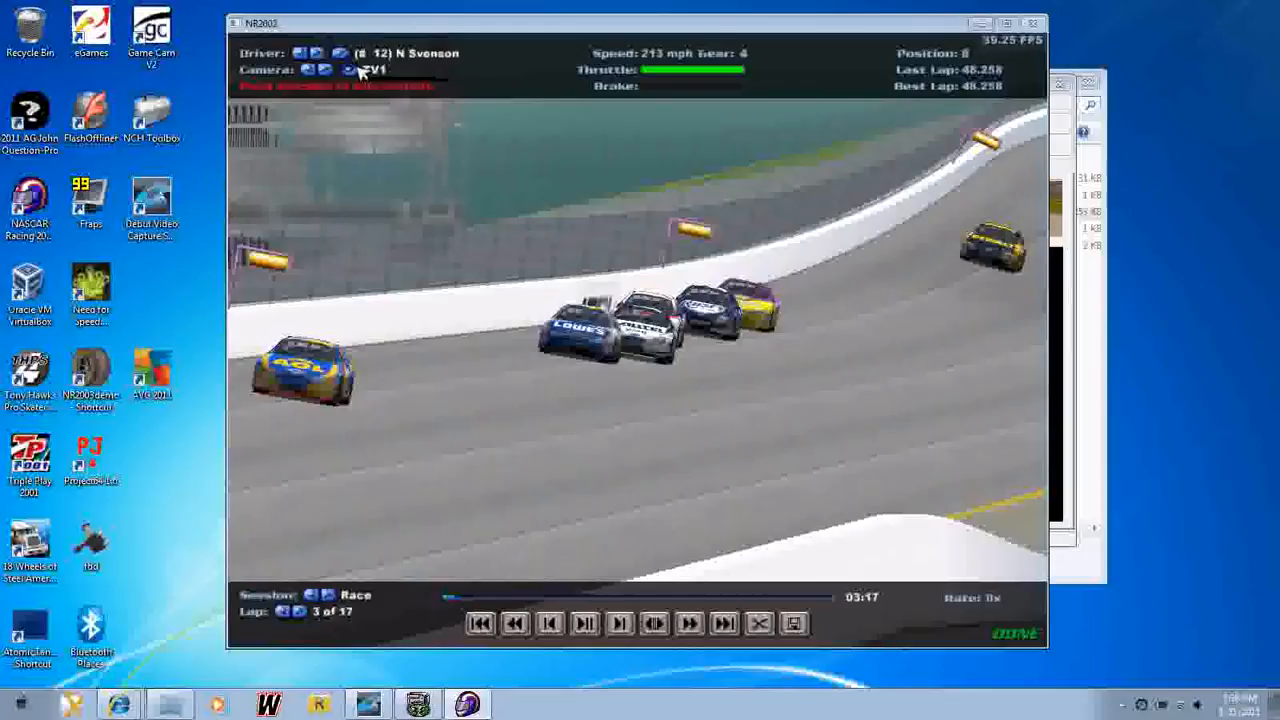
{"action": "left_click", "coordinate": [350, 69]}
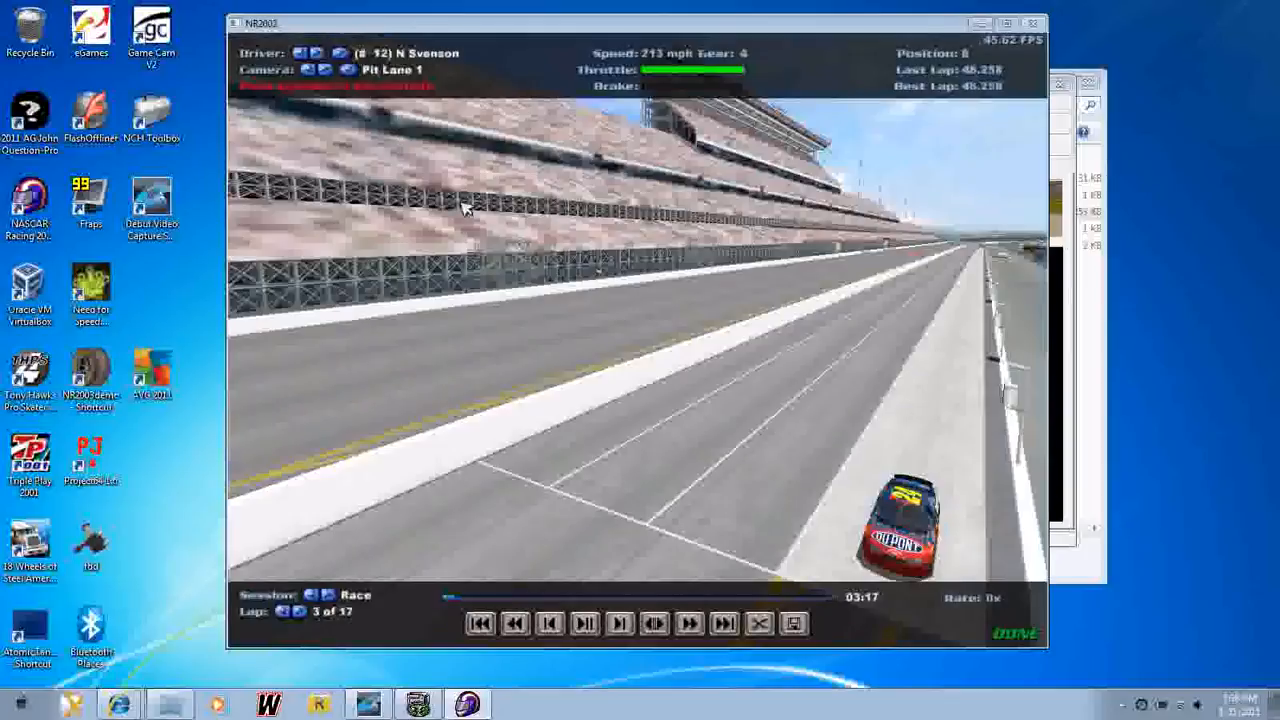